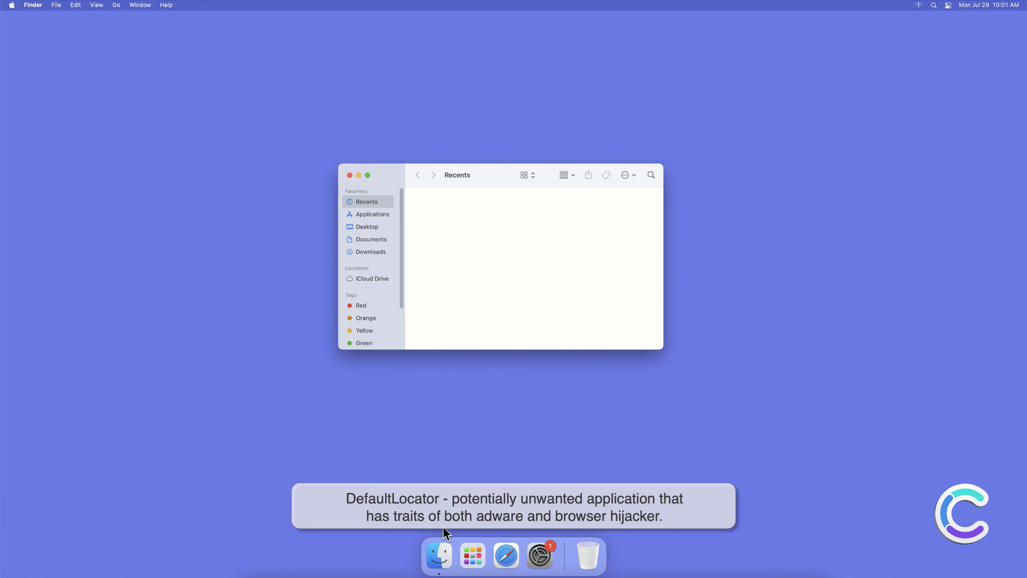
- Show the Applications folder with DefaultLocator listed, then close the Finder window
left_click(373, 214)
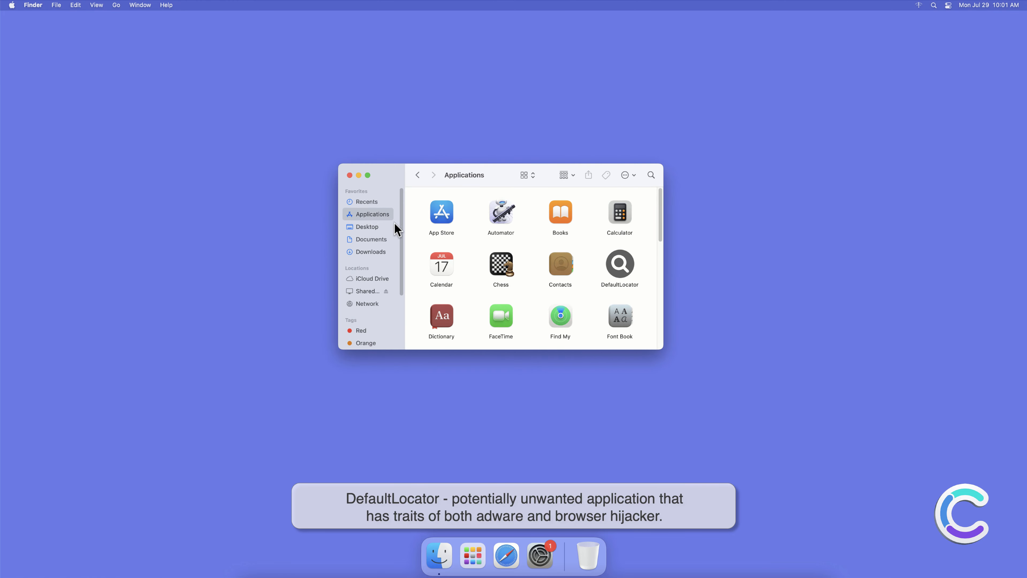
mouse_move(647, 295)
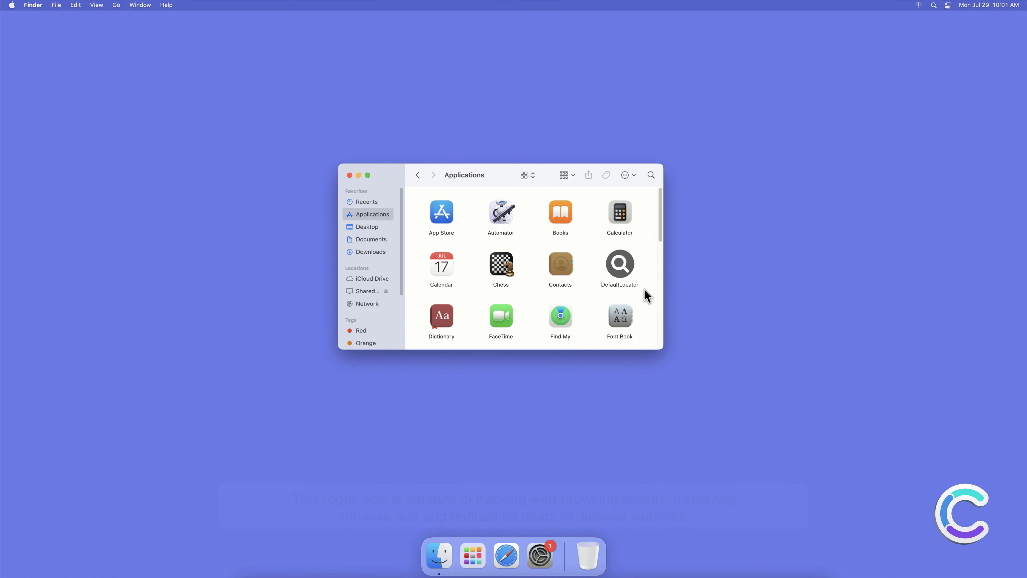
left_click(350, 175)
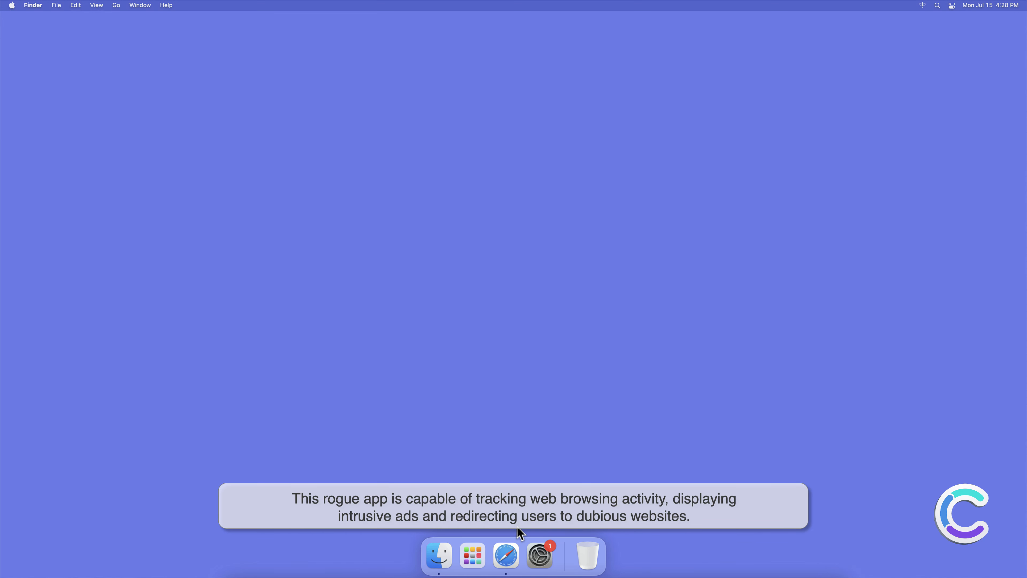
- Launch Safari and show its Extensions preferences listing the DefaultLocator extension
left_click(506, 555)
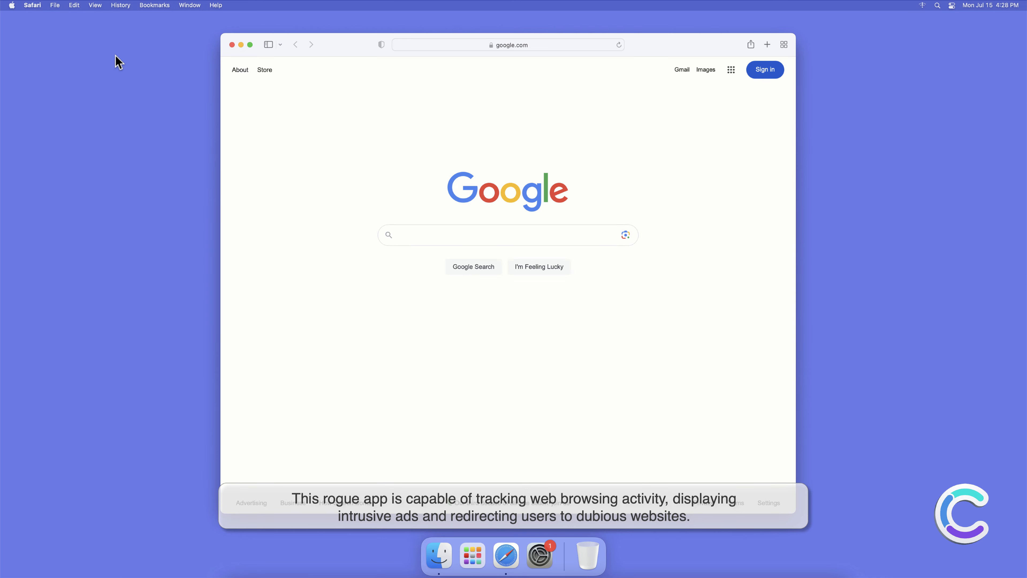
left_click(32, 5)
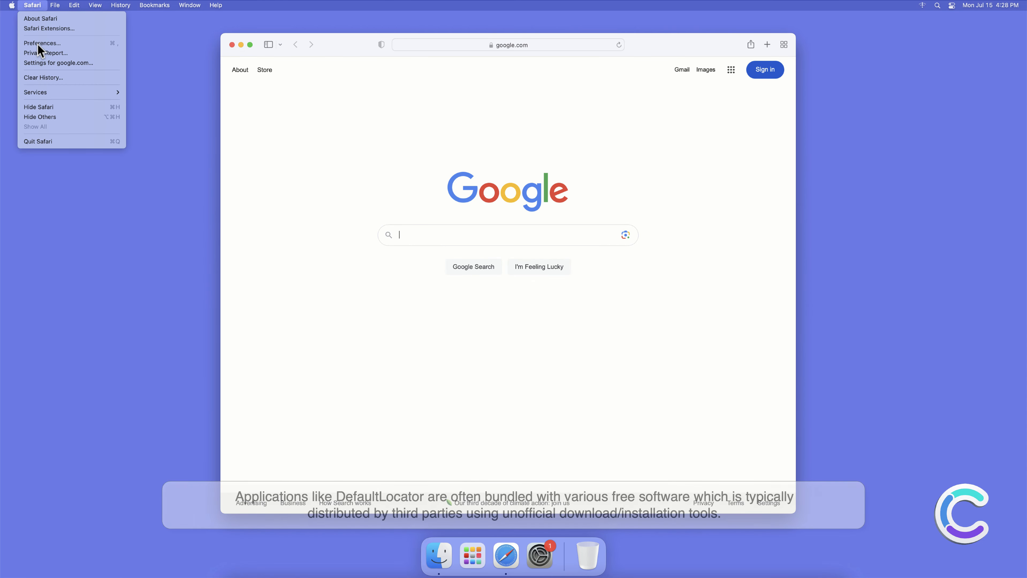
left_click(42, 43)
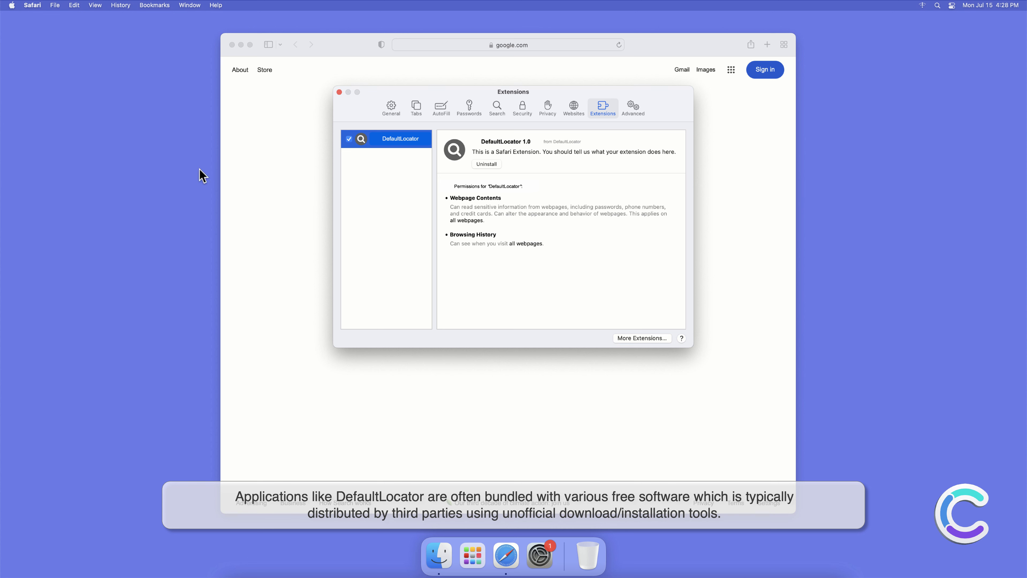
mouse_move(359, 241)
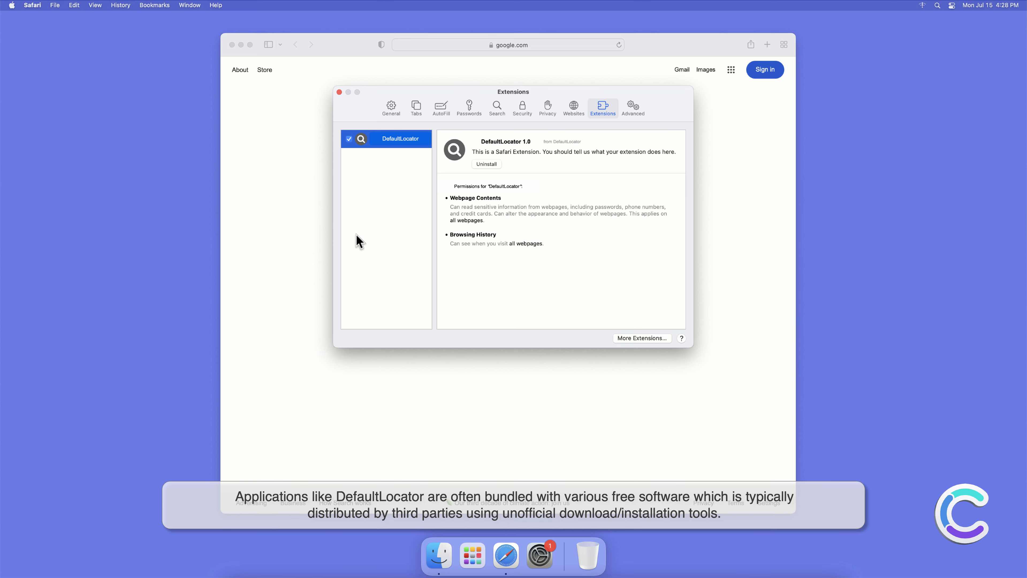
mouse_move(348, 250)
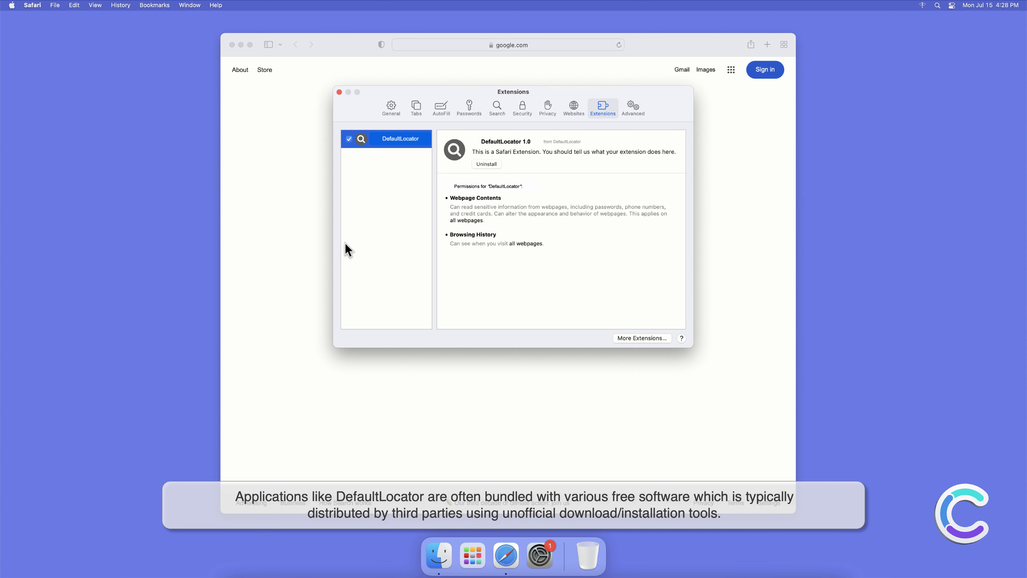
mouse_move(349, 162)
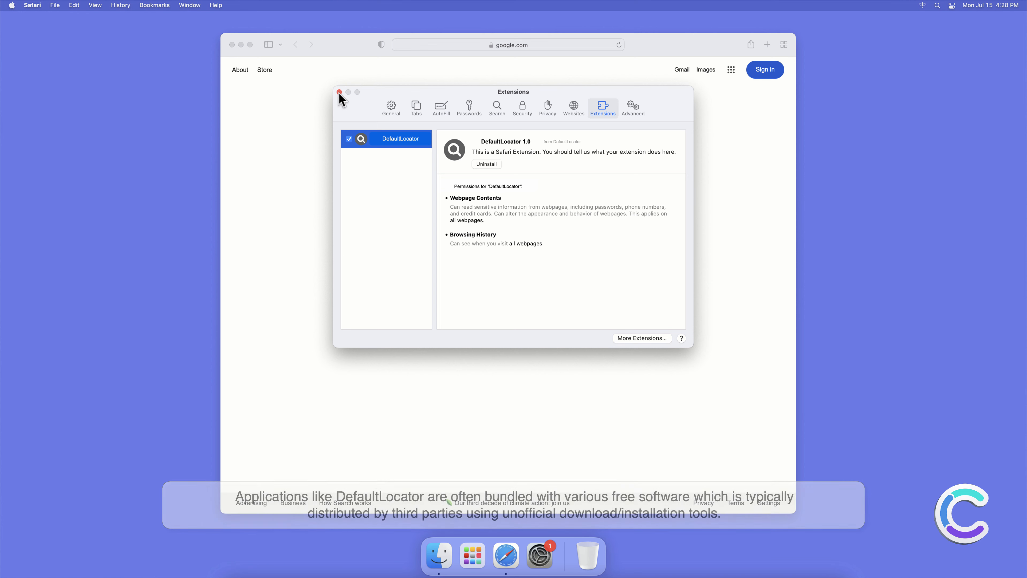
- Search 'search engine test' from the address field and reach Google results
left_click(340, 92)
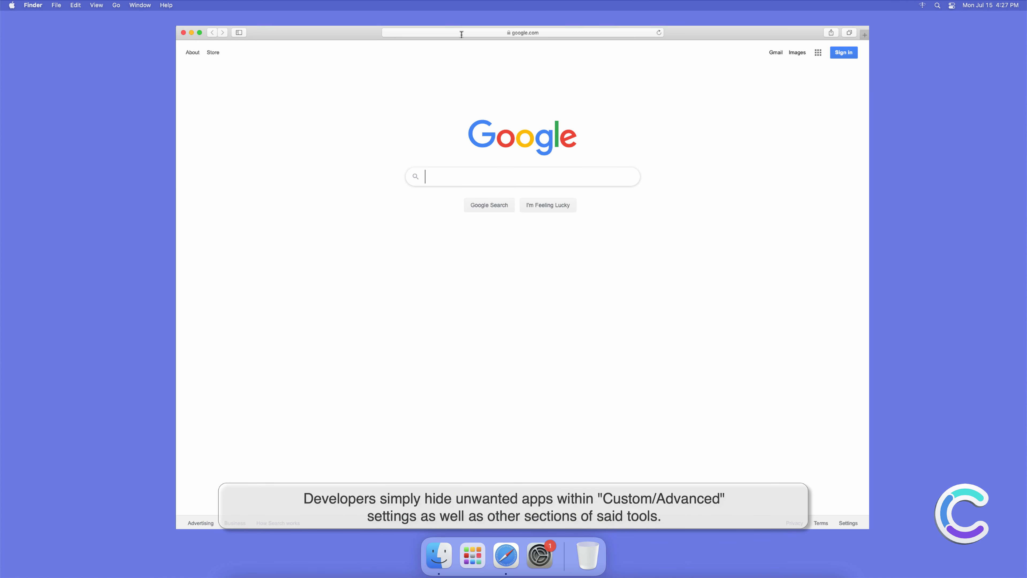
type("search e")
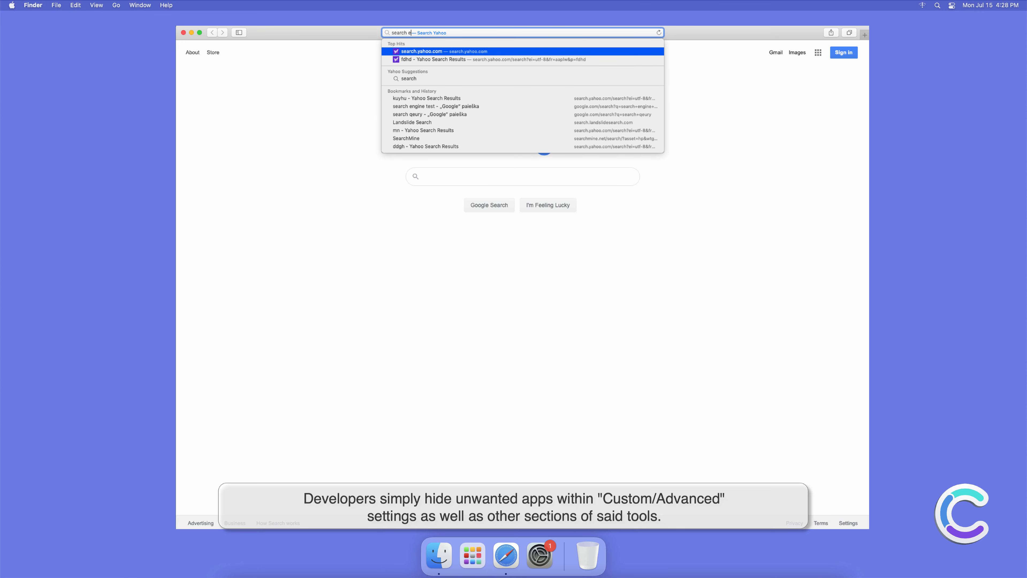
left_click(436, 106)
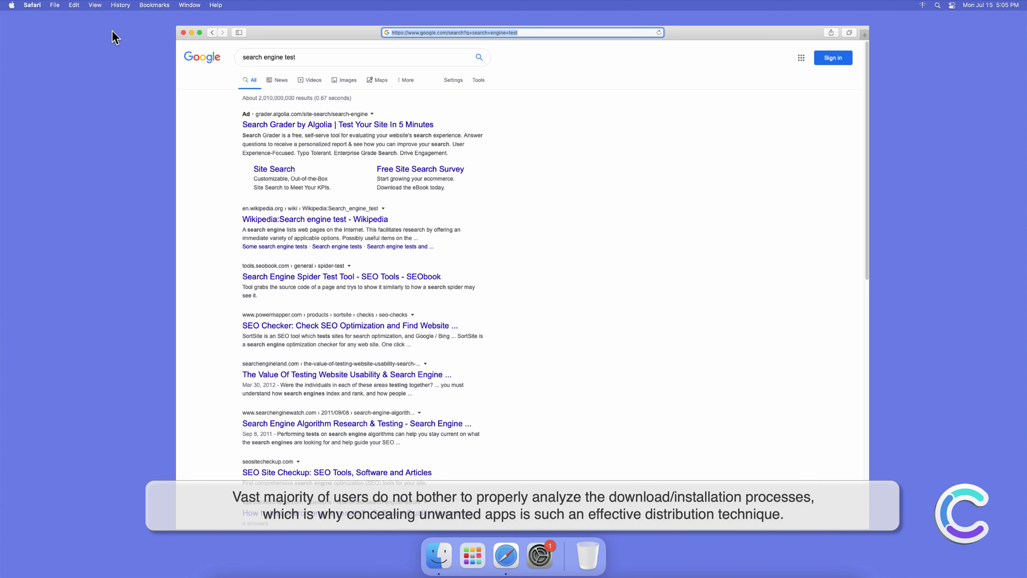
left_click(32, 5)
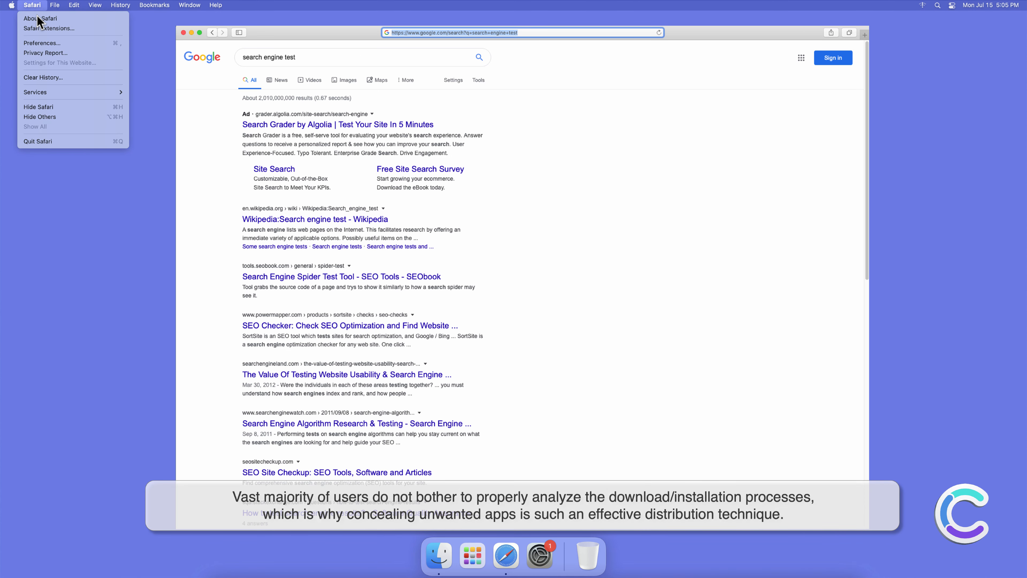
left_click(31, 5)
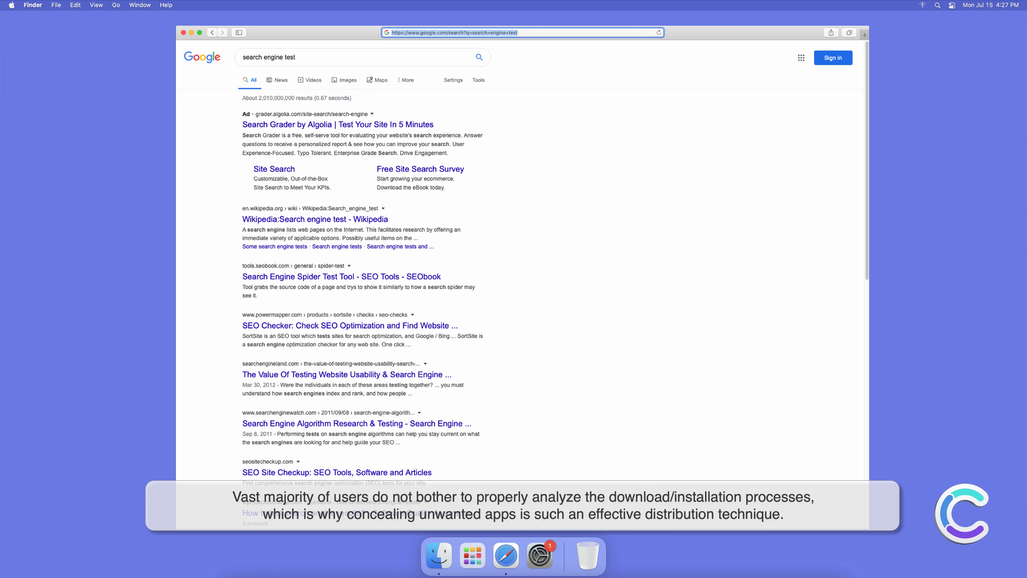
left_click(626, 205)
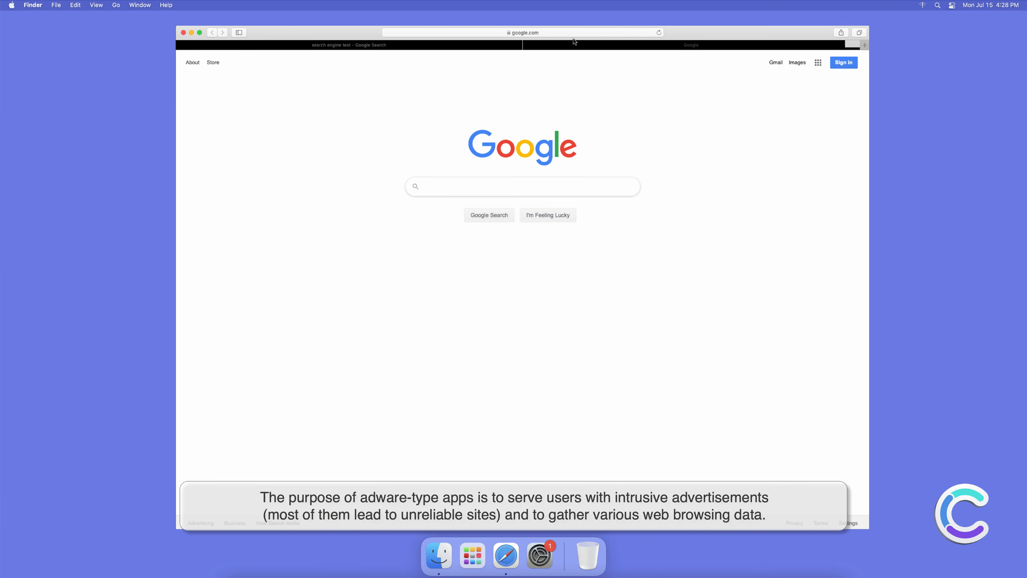
- Start another address-field search with the query 'testing'
left_click(522, 32)
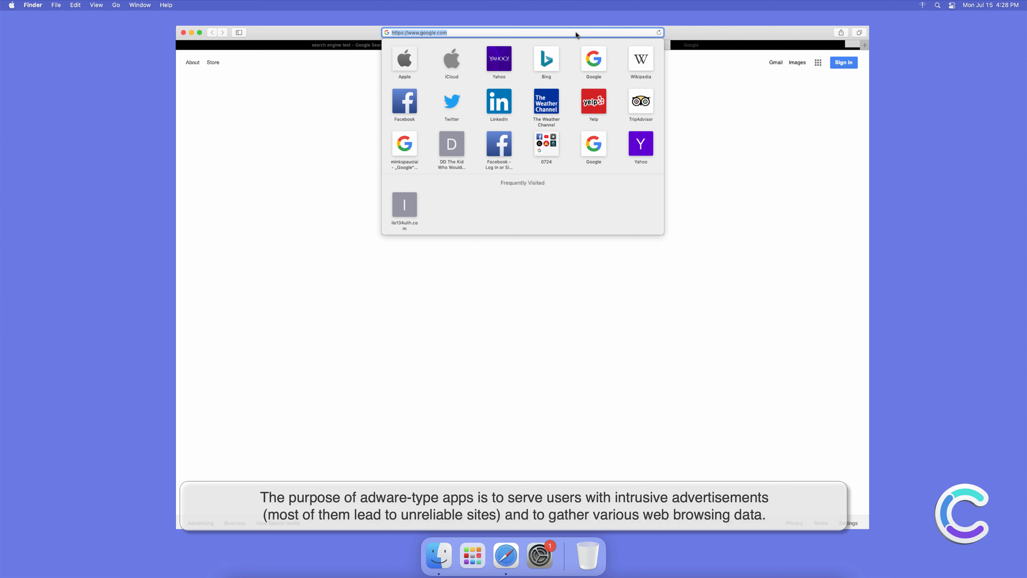
type("testing")
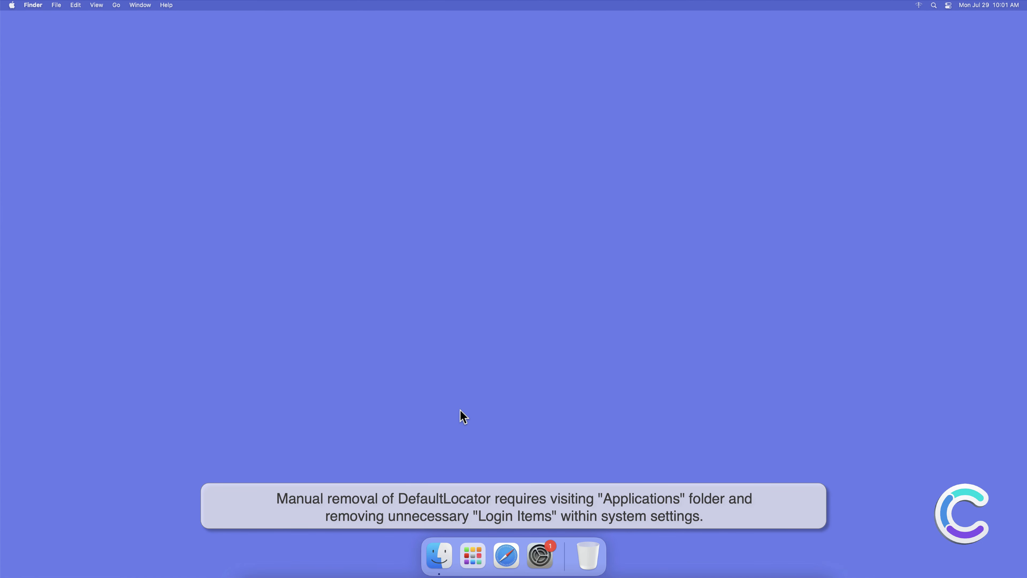
- Move DefaultLocator from Applications to the Trash and close the Finder window
left_click(438, 555)
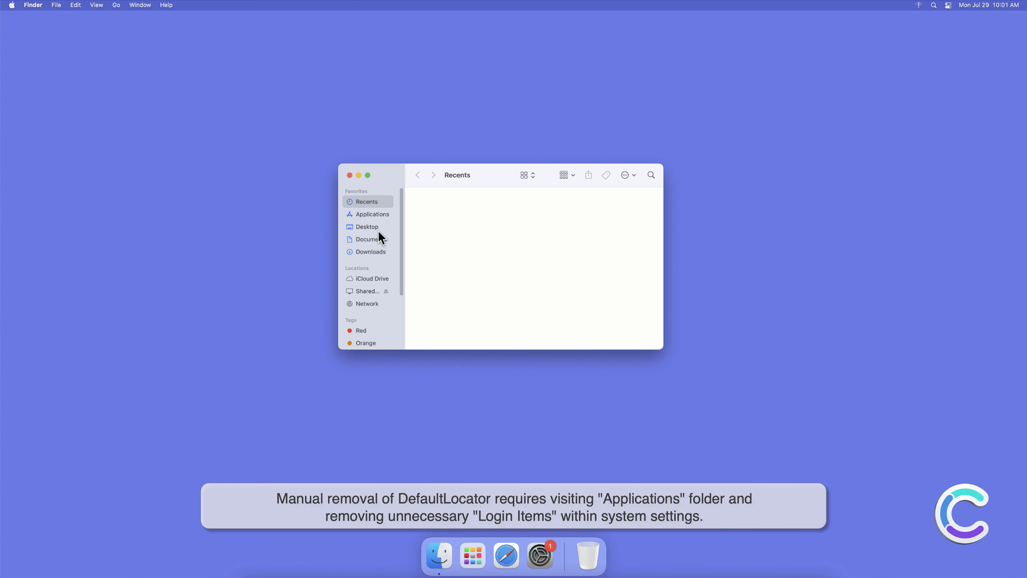
left_click(371, 214)
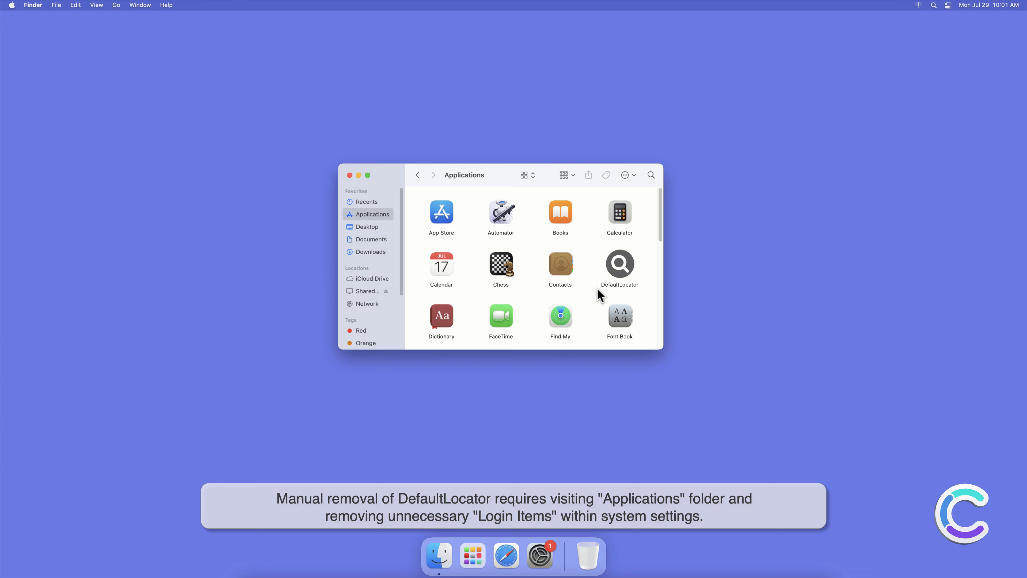
right_click(619, 266)
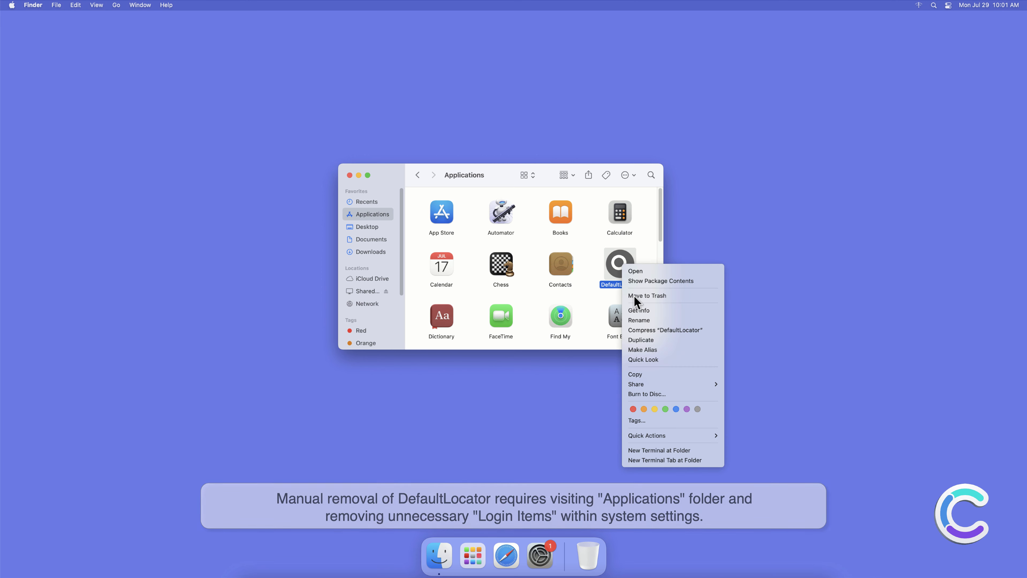
left_click(647, 295)
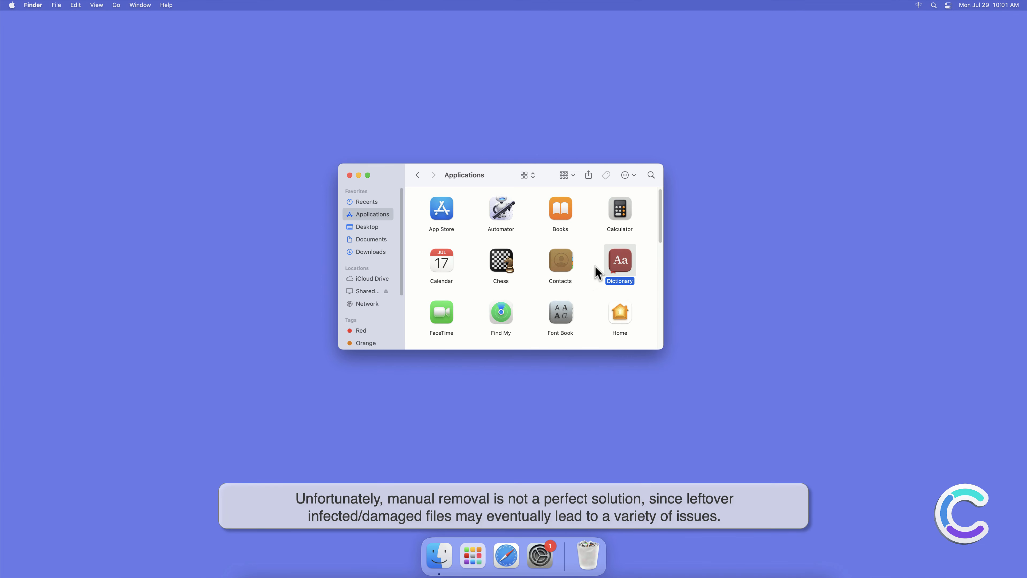
left_click(349, 175)
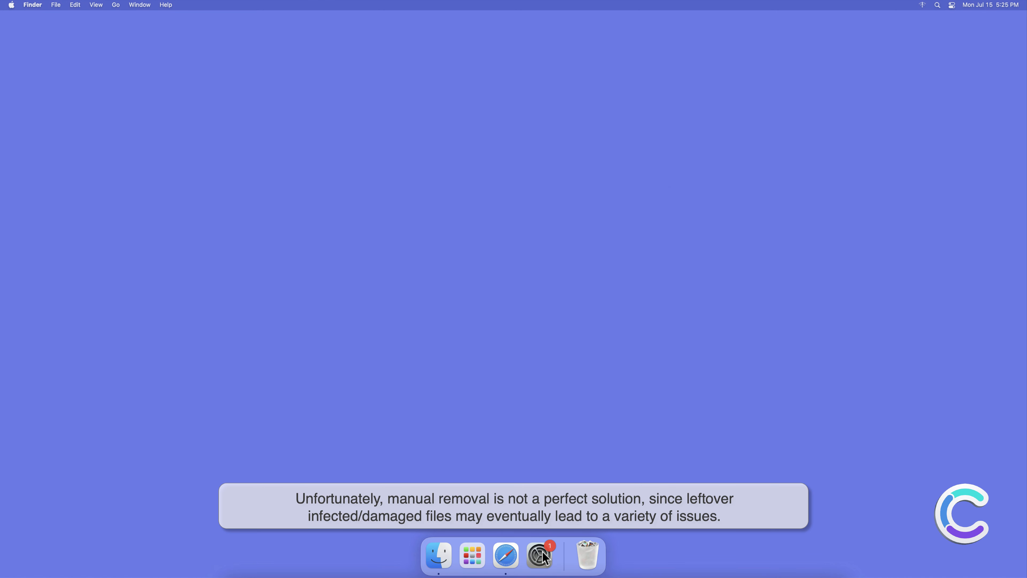
- Review the empty Login Items list in Users & Groups, then close System Preferences
left_click(539, 555)
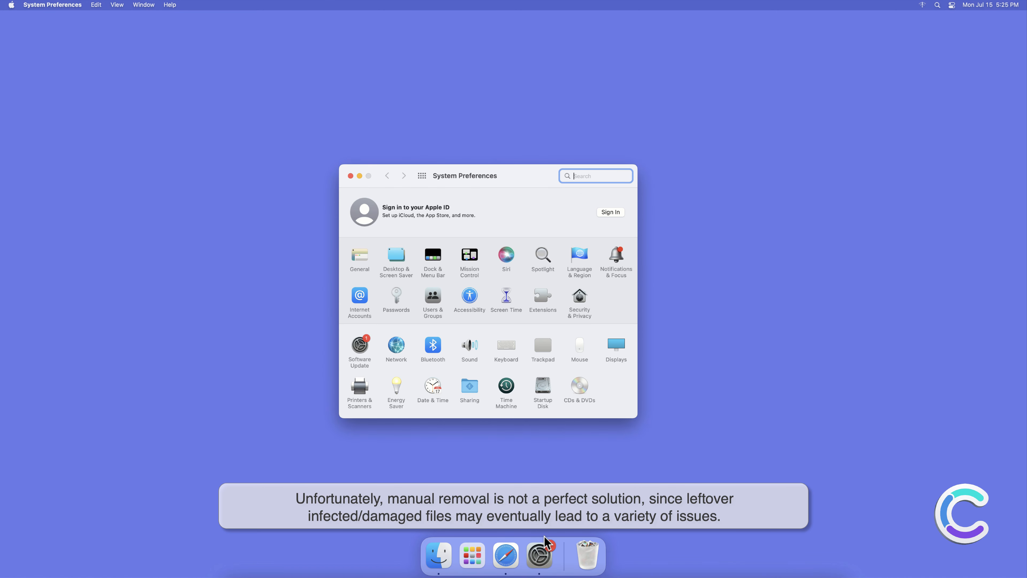
left_click(433, 297)
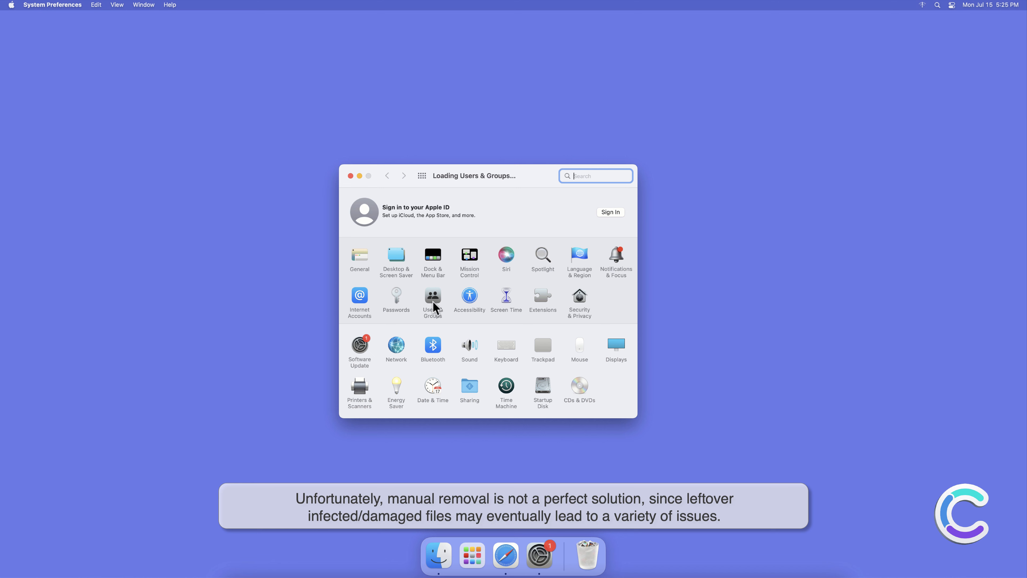
left_click(433, 297)
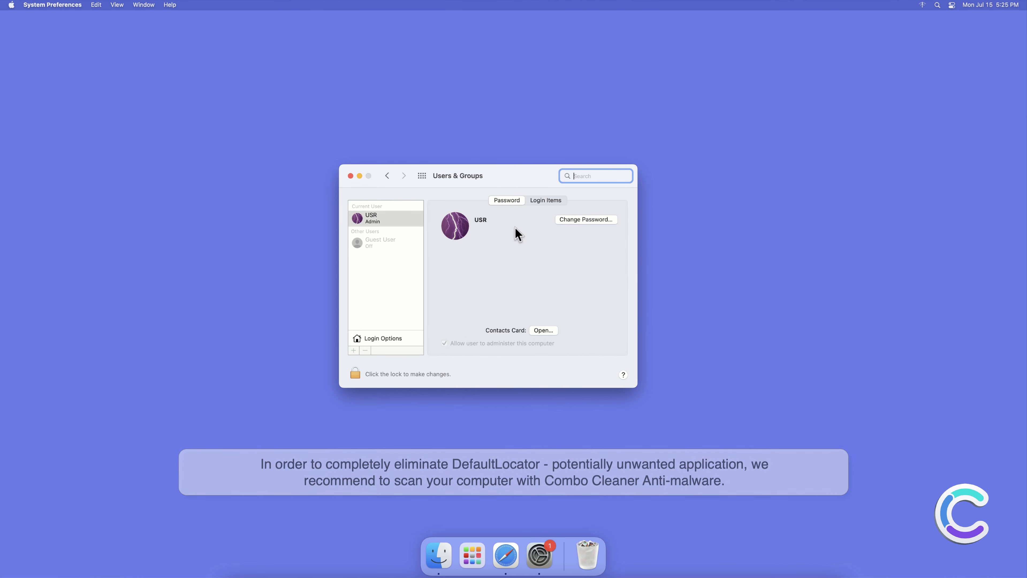
left_click(545, 199)
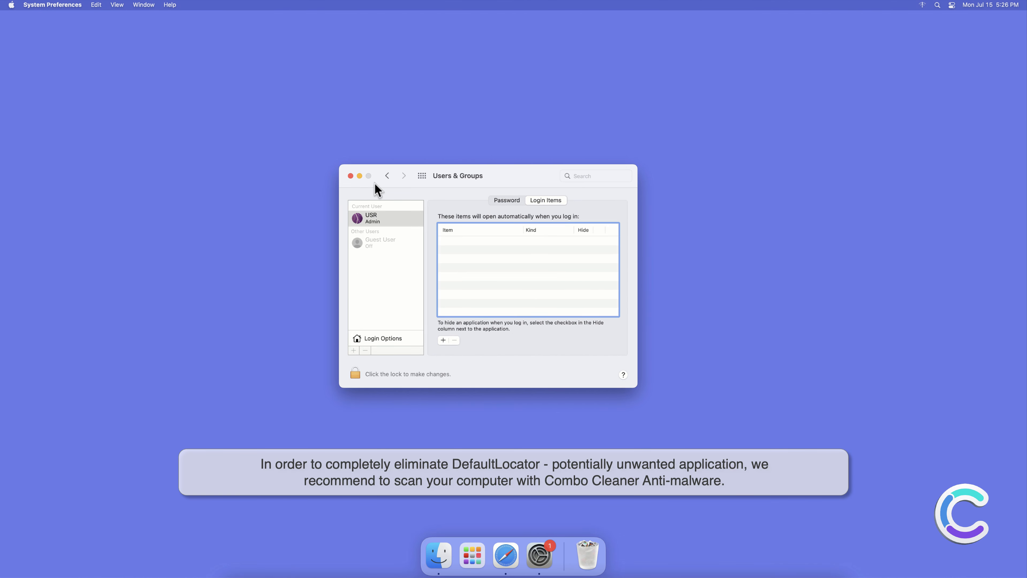
left_click(352, 176)
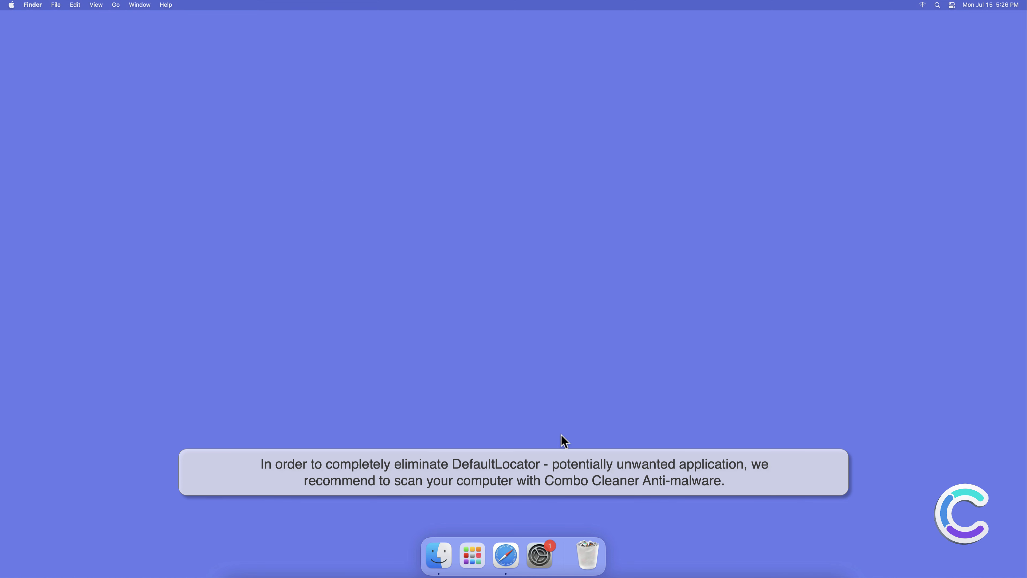
mouse_move(579, 521)
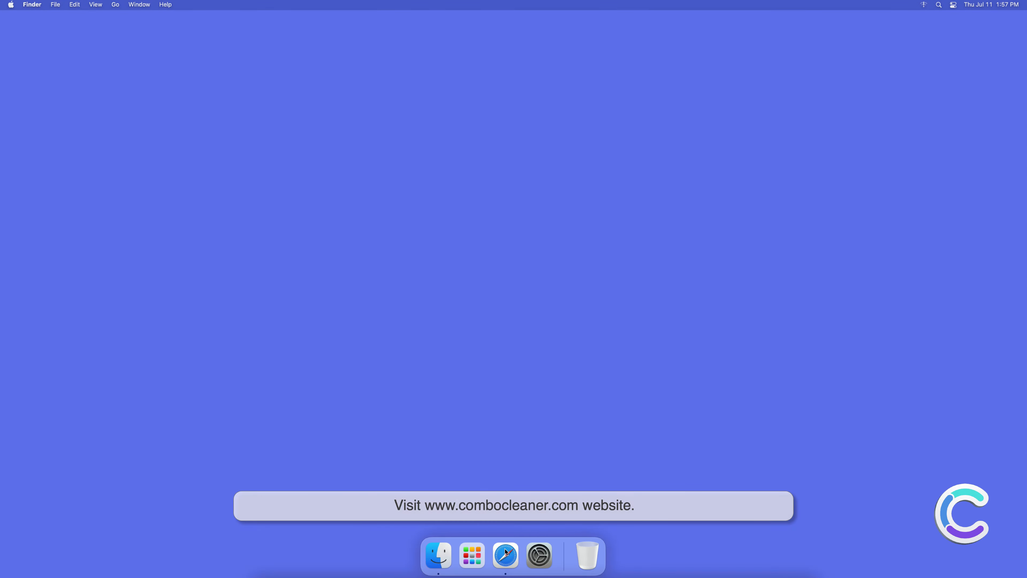
left_click(504, 555)
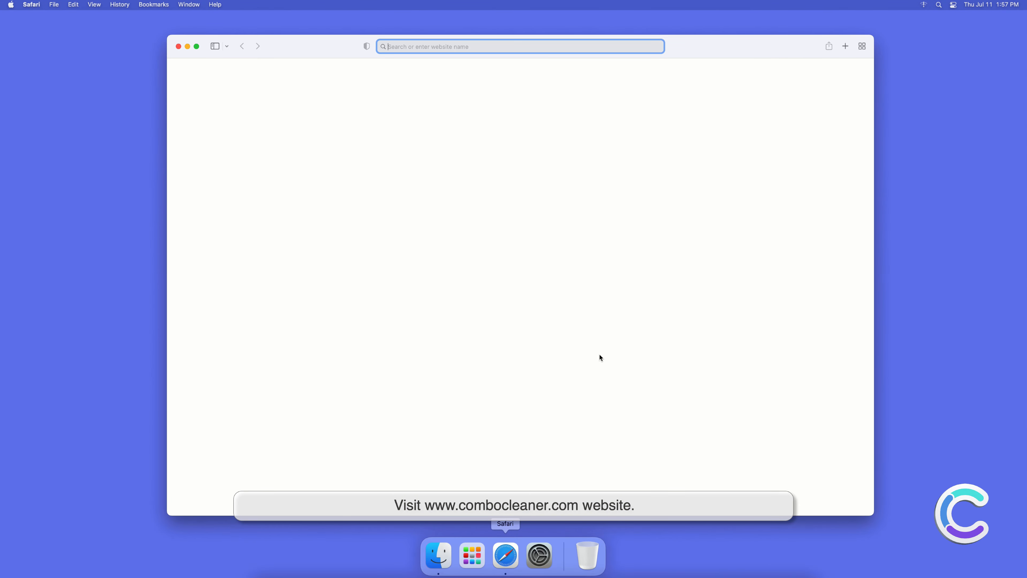
type("www.combocleaner.com")
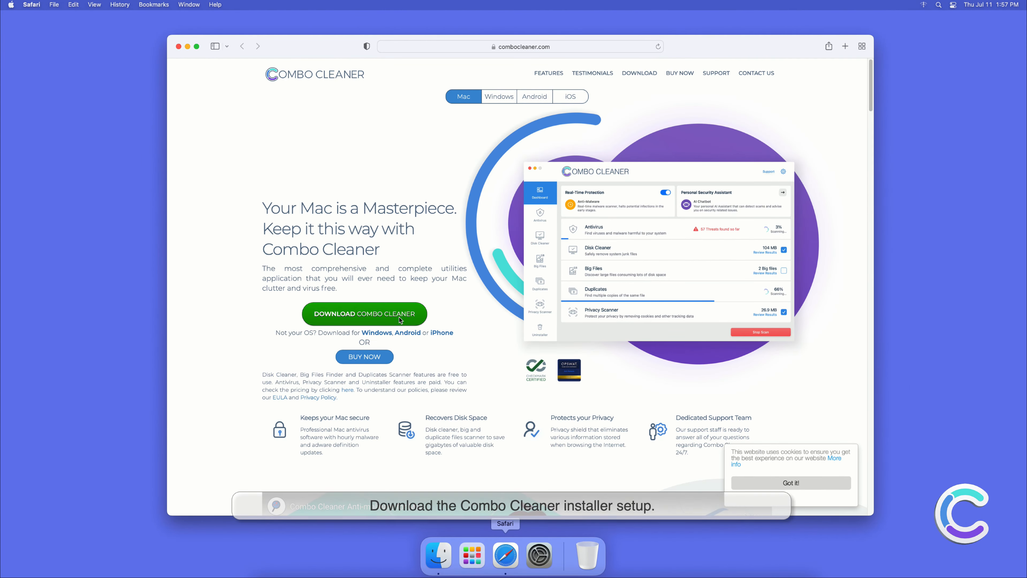
left_click(364, 314)
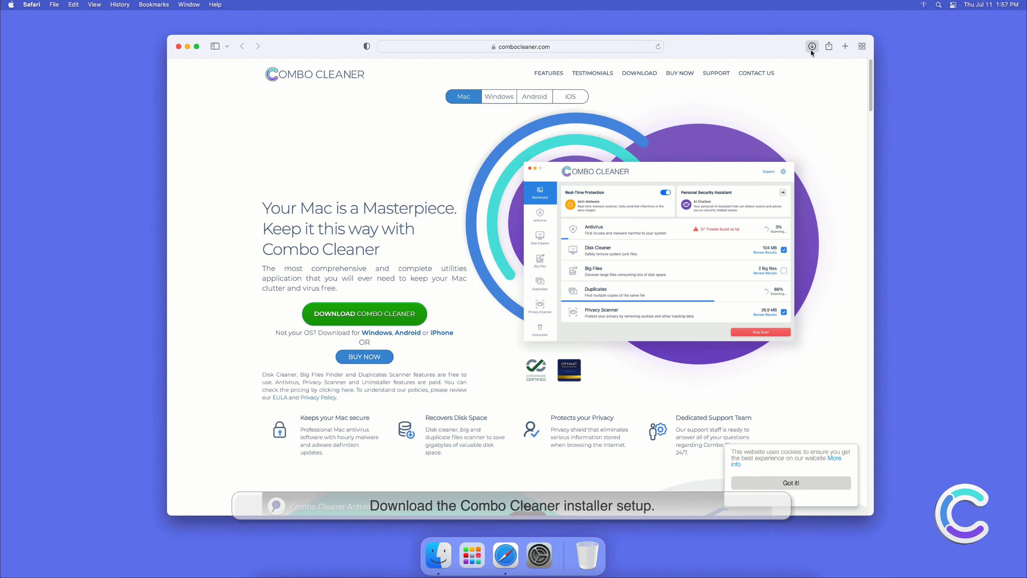
left_click(811, 46)
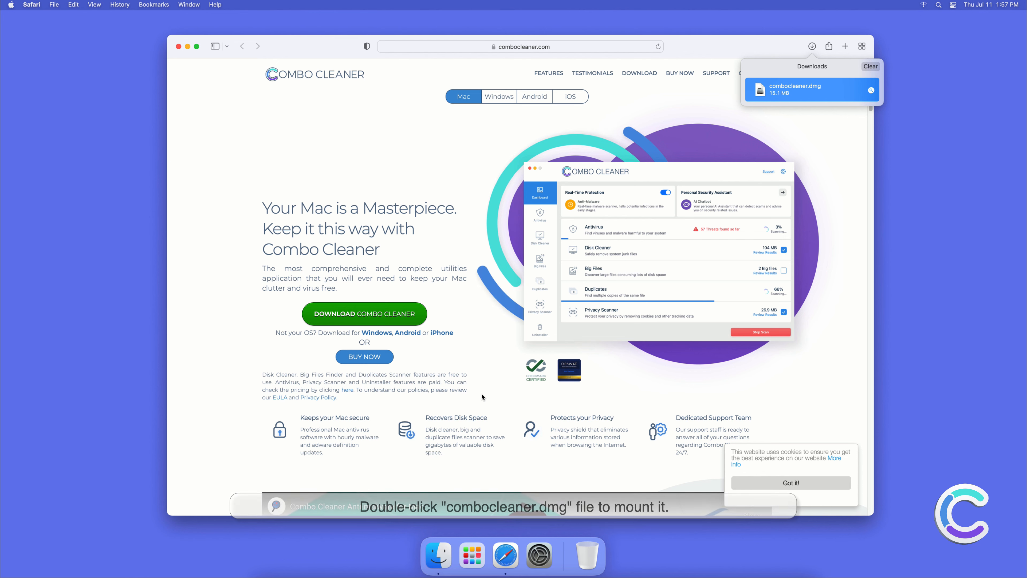
- Mount combocleaner.dmg and launch Install Combo Cleaner to its Introduction step
double_click(795, 90)
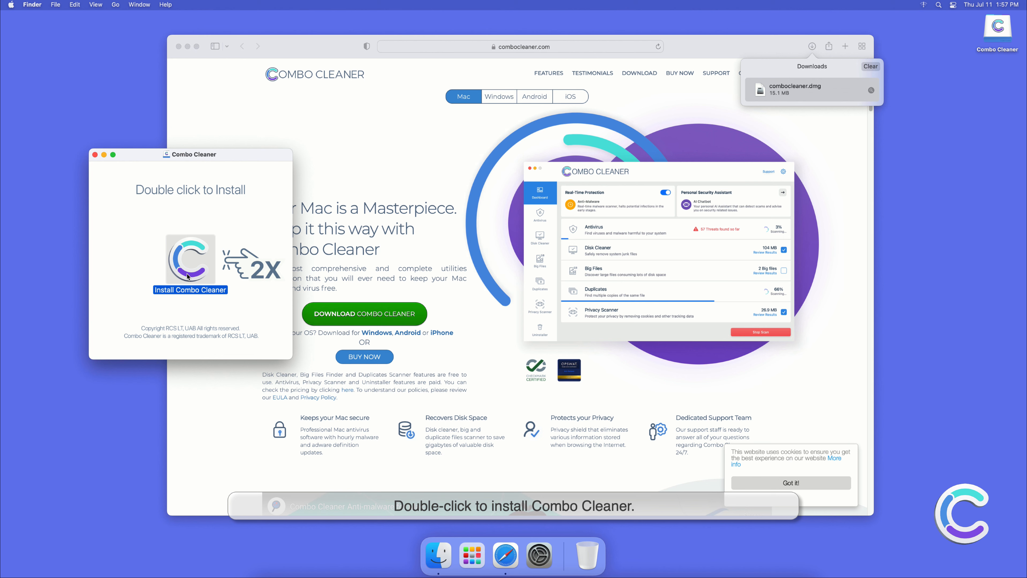
double_click(190, 256)
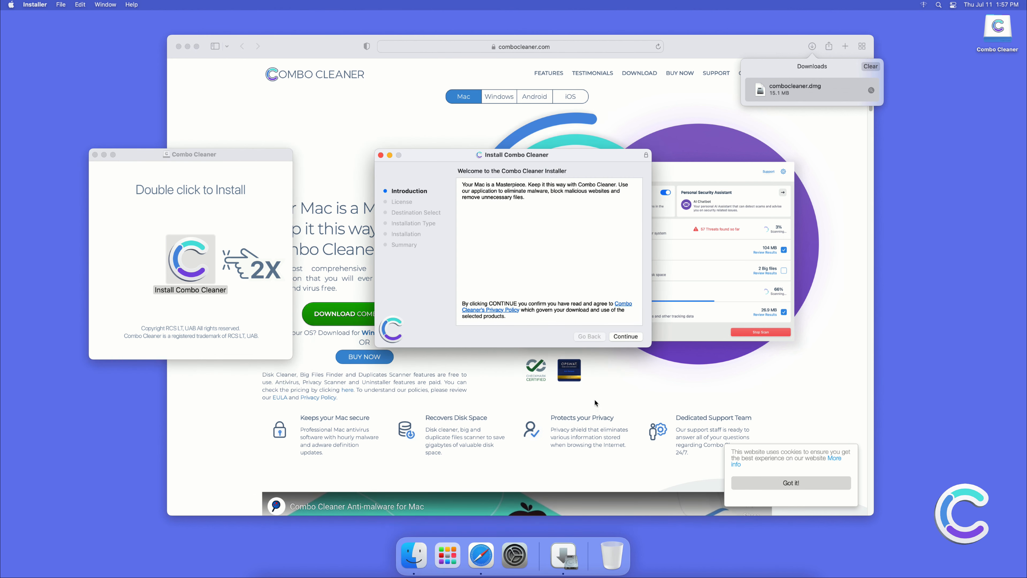
- Accept the Combo Cleaner licence and start the standard installation on Macintosh HD
left_click(624, 336)
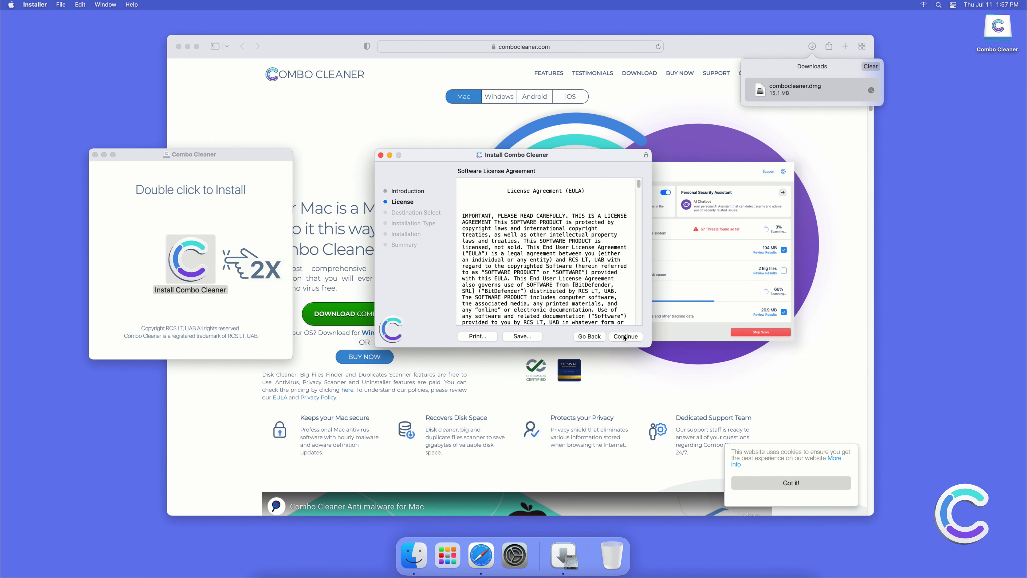
left_click(624, 336)
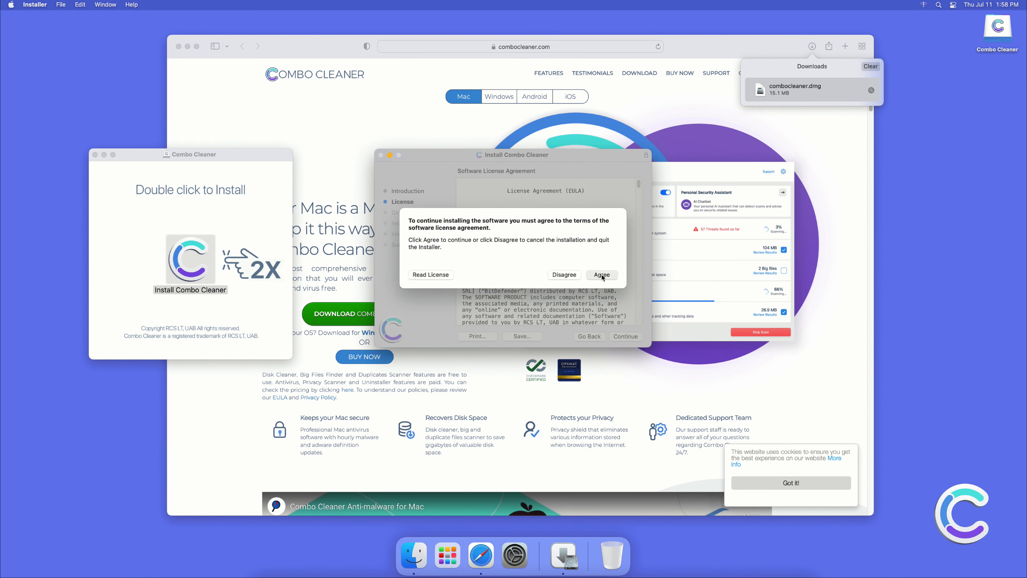
left_click(600, 275)
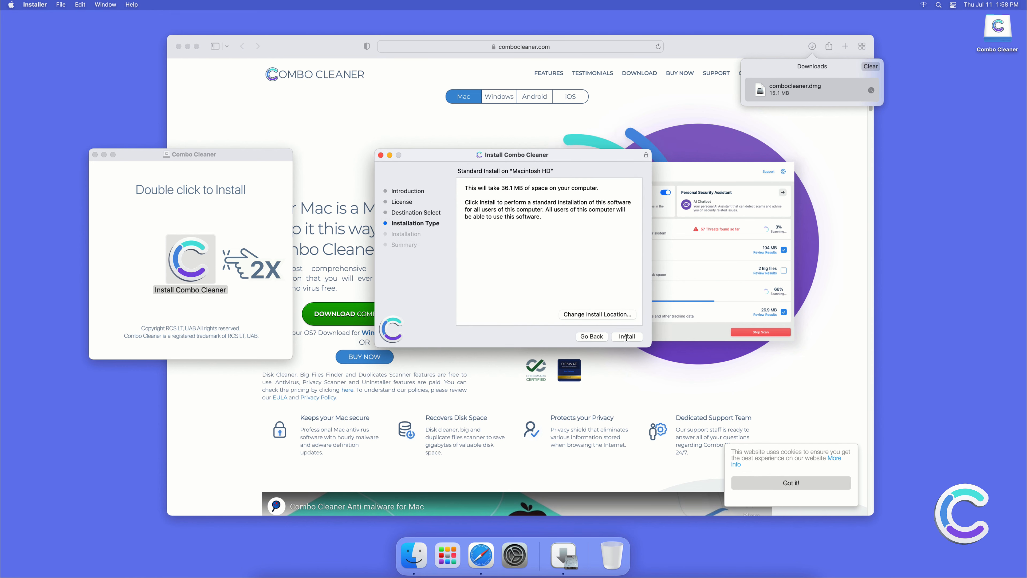
left_click(626, 336)
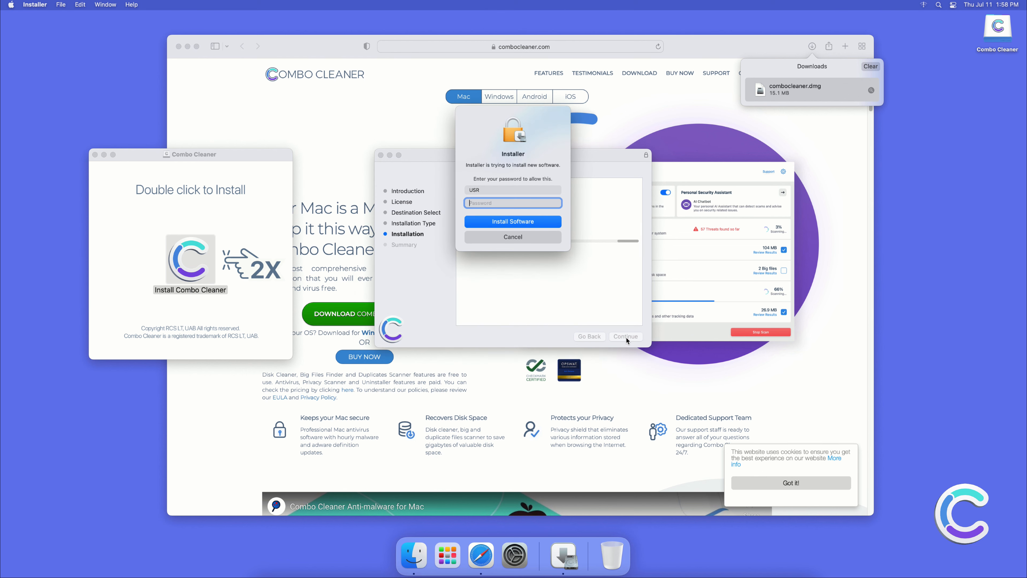
- Authorise the install with the admin password and bring up Full Disk Access privacy settings
type("password")
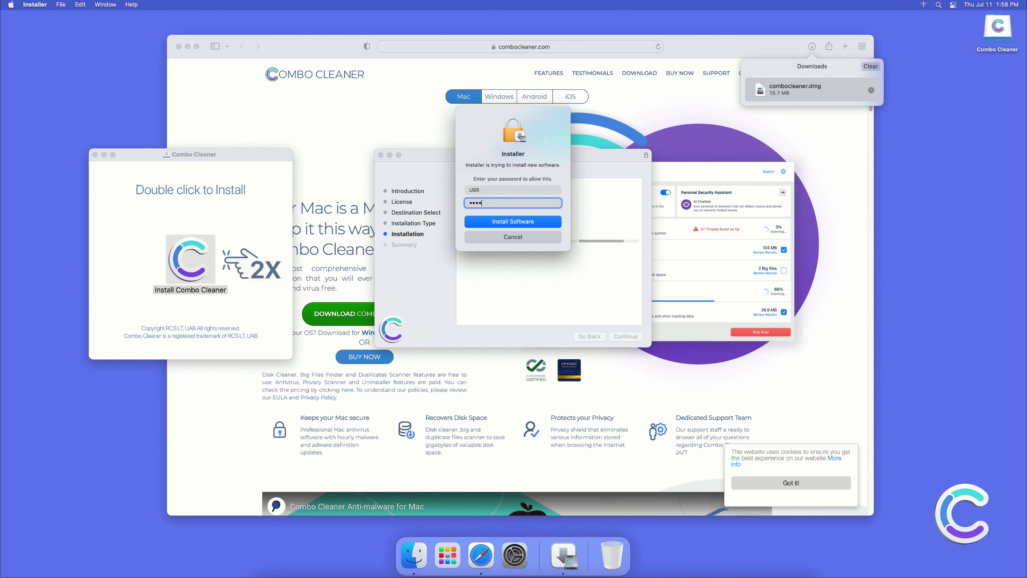
type("••")
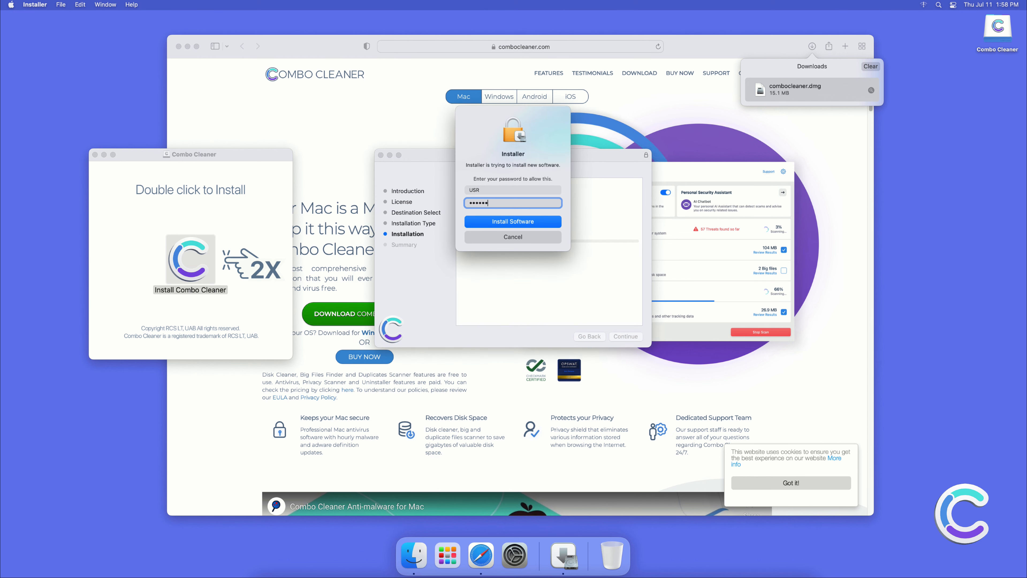
left_click(513, 222)
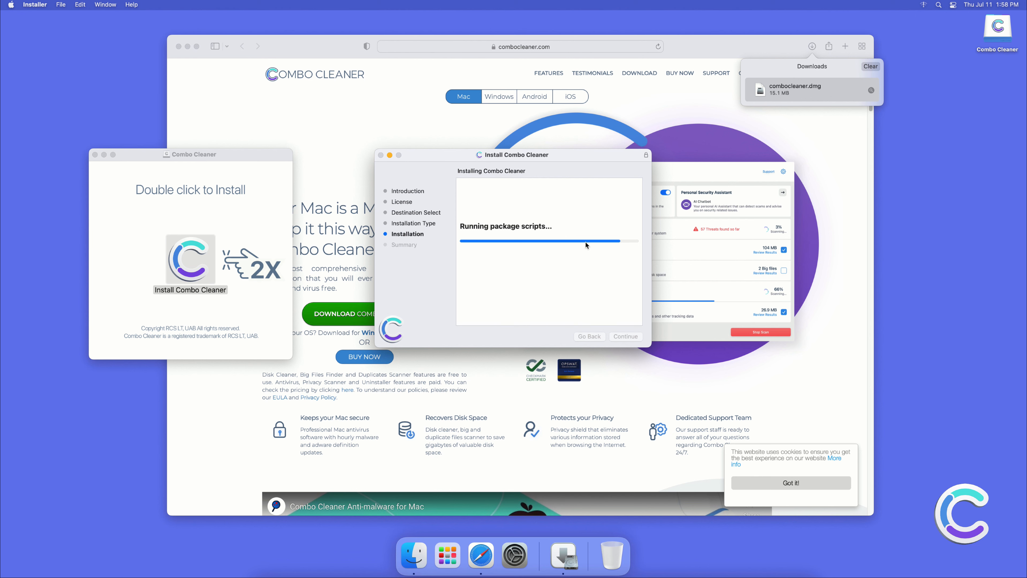
mouse_move(621, 298)
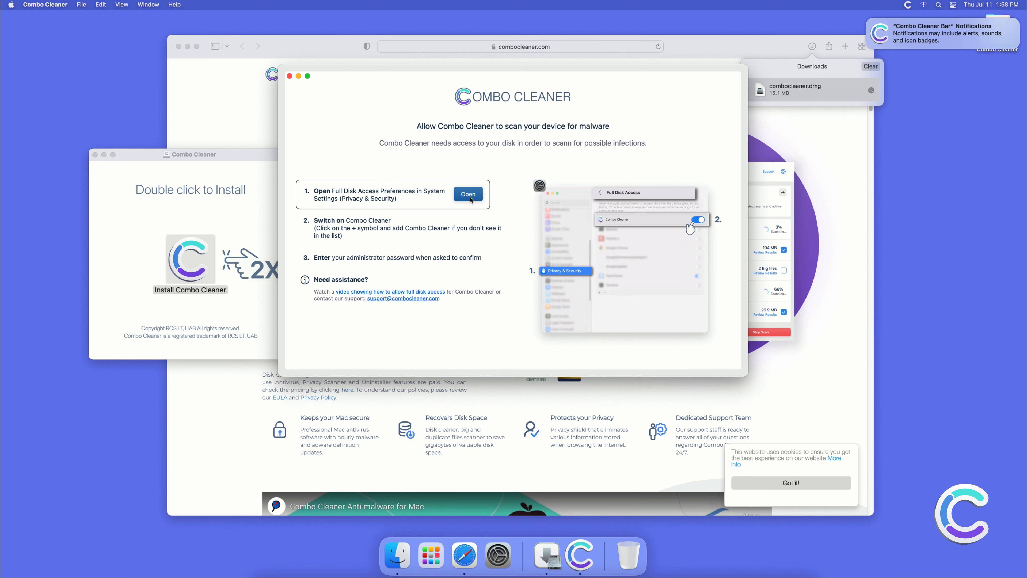
left_click(467, 195)
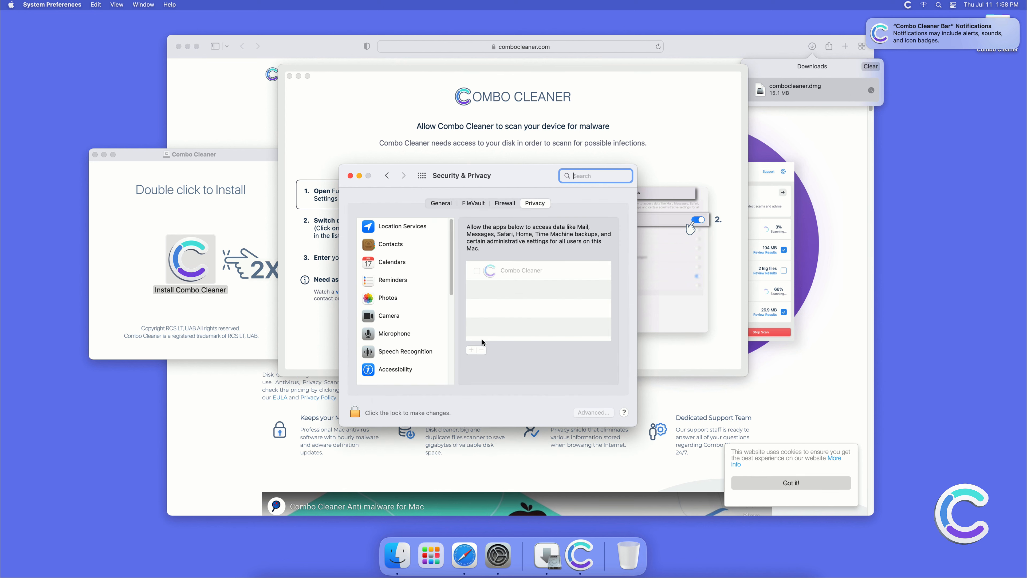
- Unlock Privacy settings, grant Combo Cleaner Full Disk Access and restart it
left_click(354, 412)
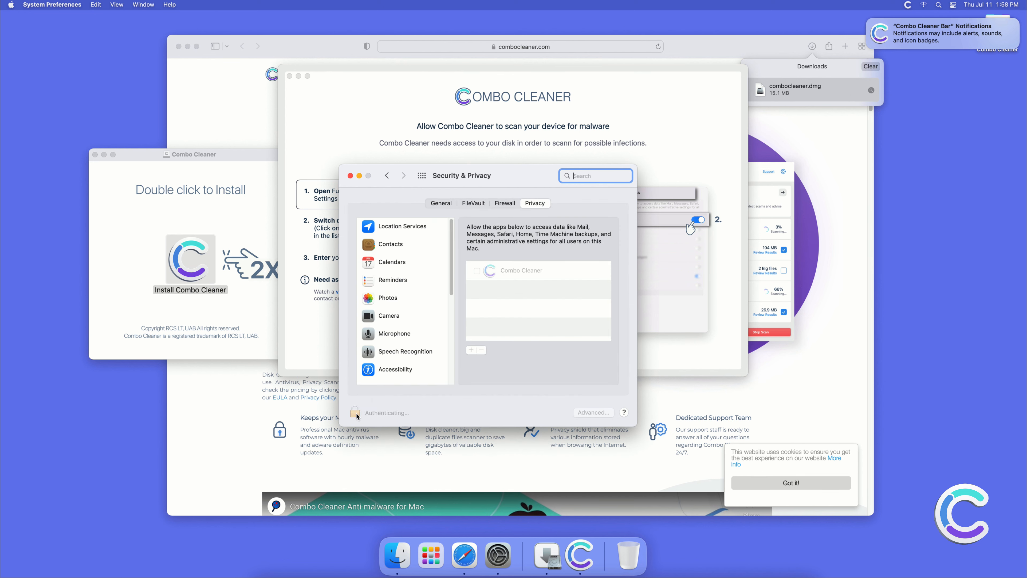
type("••")
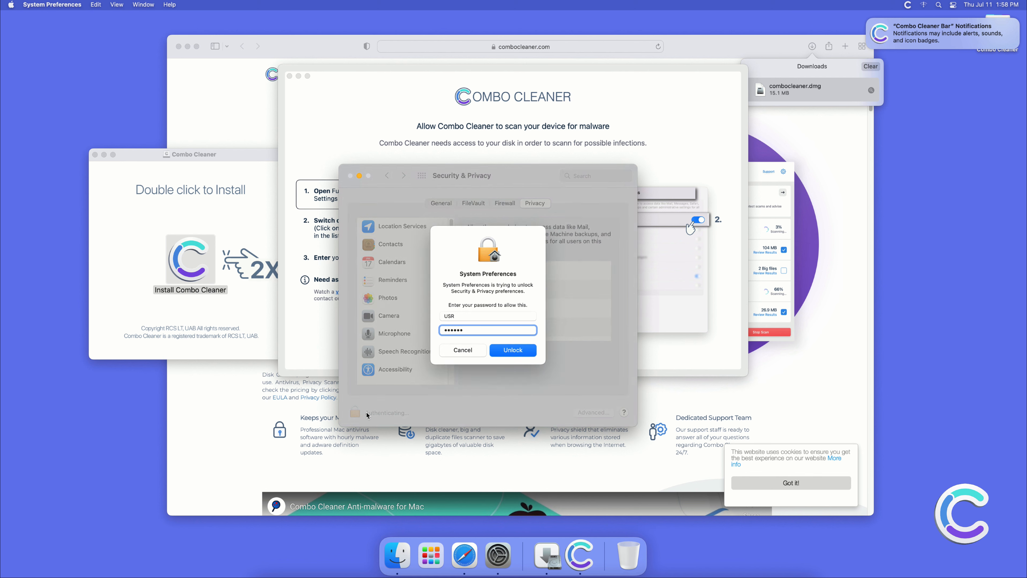
left_click(513, 349)
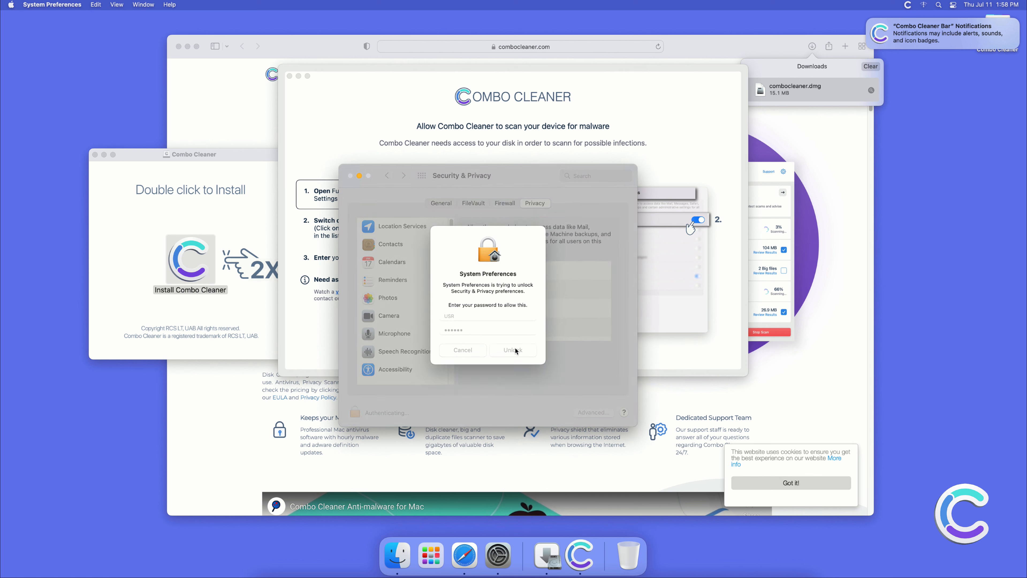
left_click(511, 350)
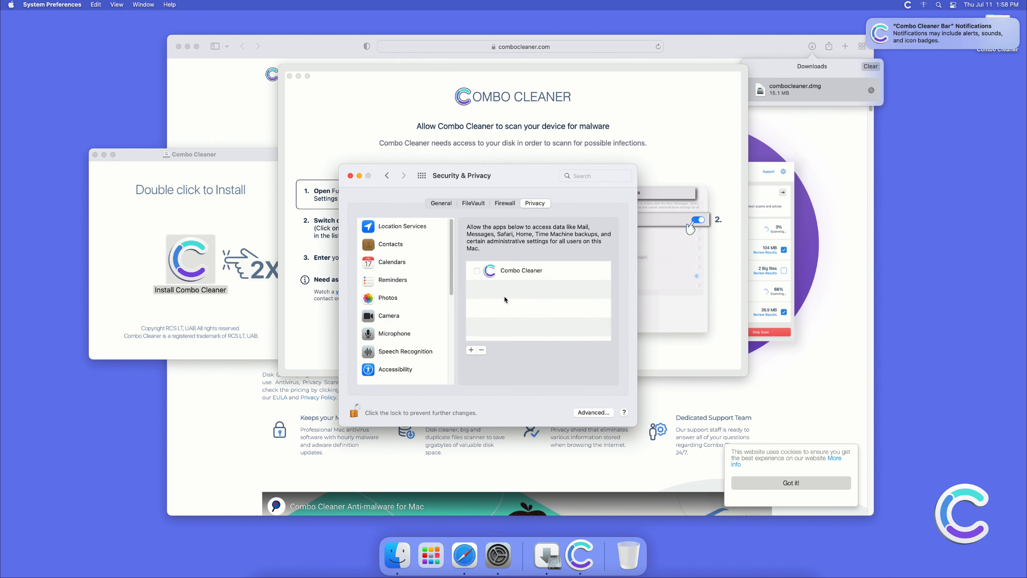
left_click(476, 271)
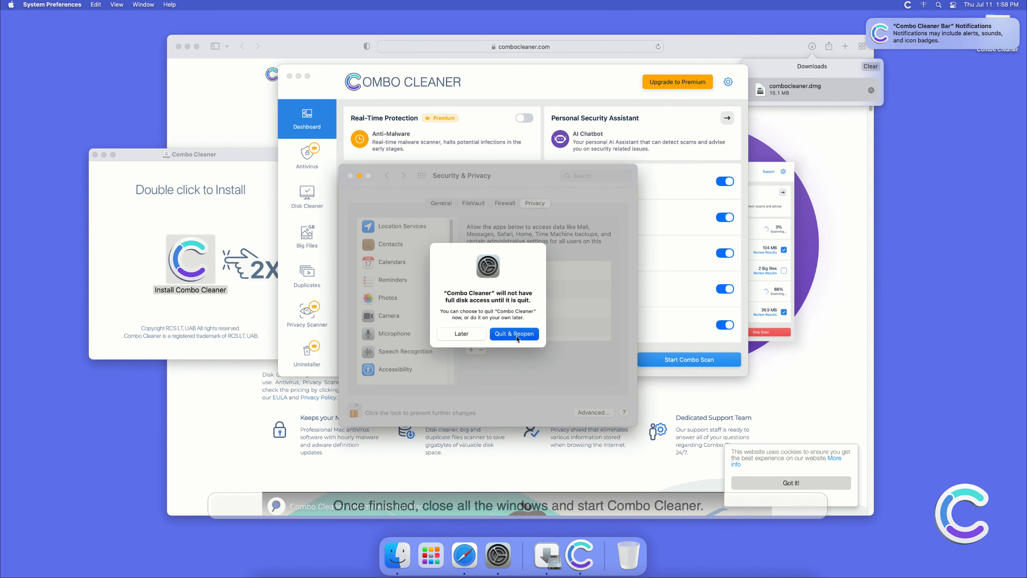
left_click(514, 334)
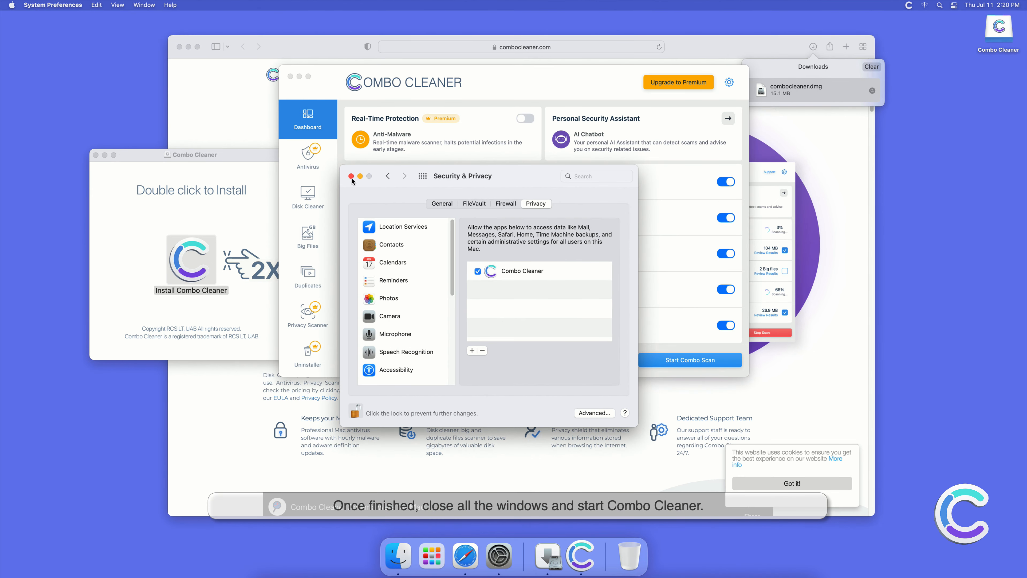
- Close the System Preferences and Combo Cleaner windows
left_click(359, 176)
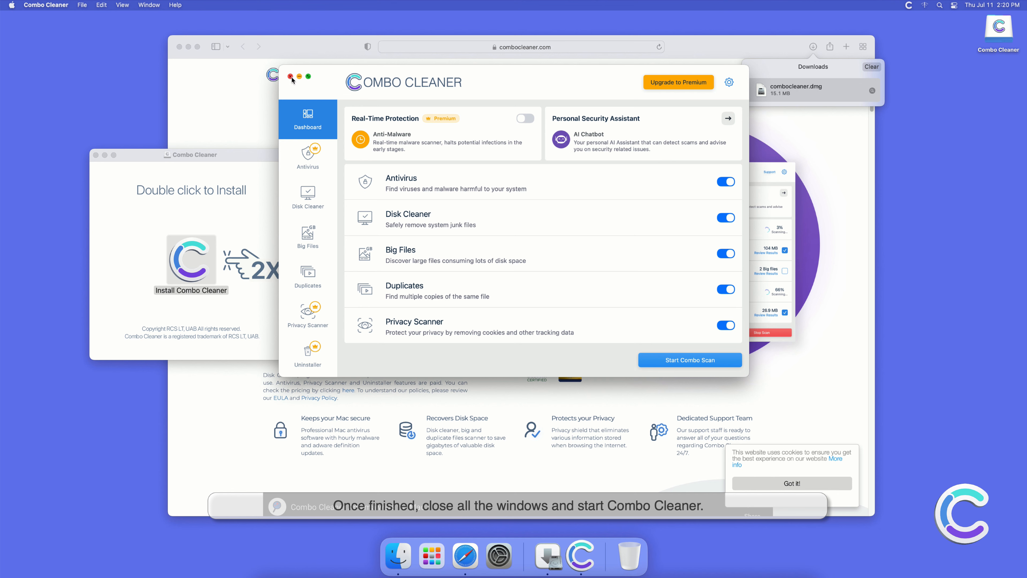
left_click(292, 78)
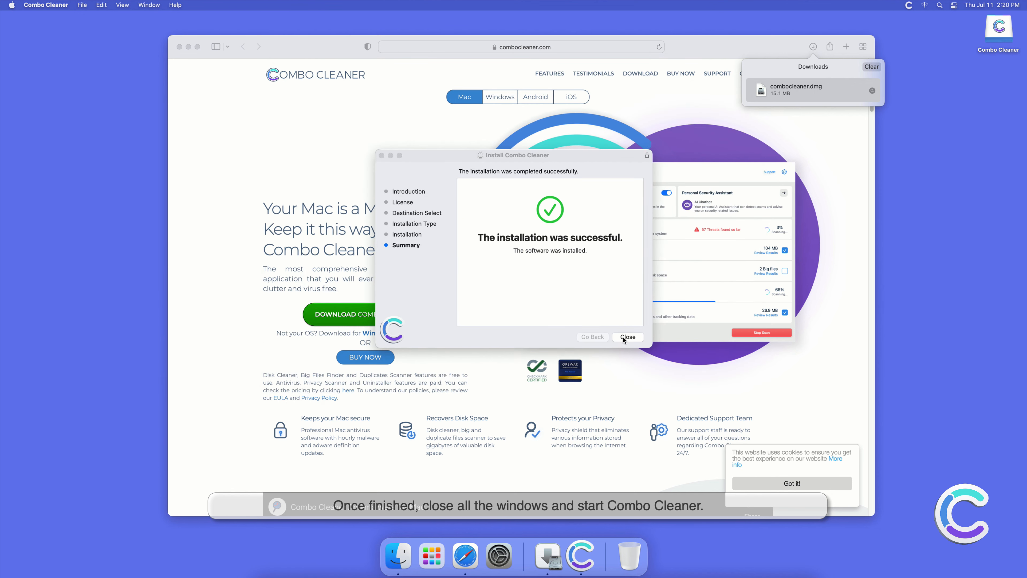
- Close the installer, trash its package and close Safari, leaving the desktop
left_click(627, 336)
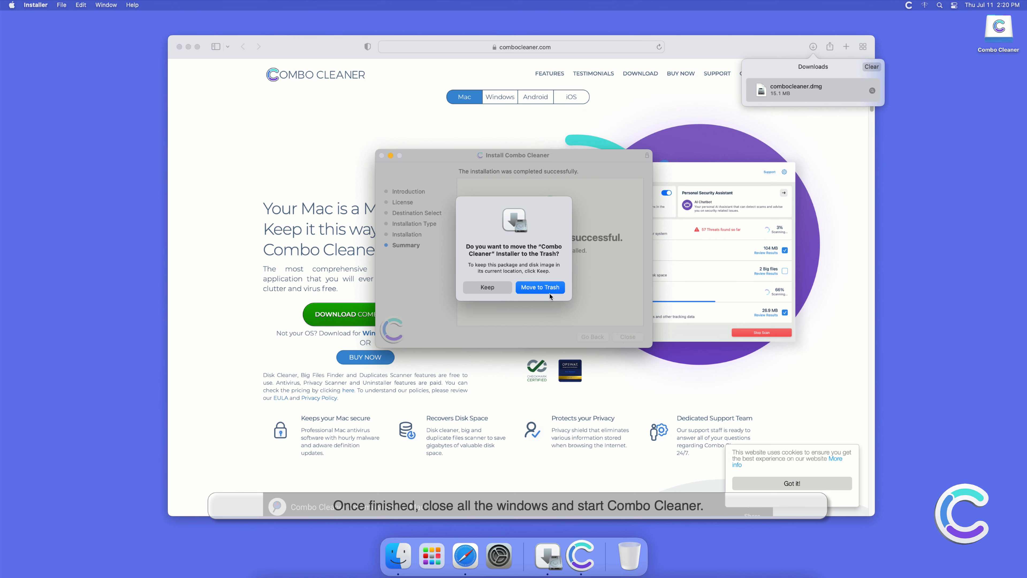
left_click(539, 286)
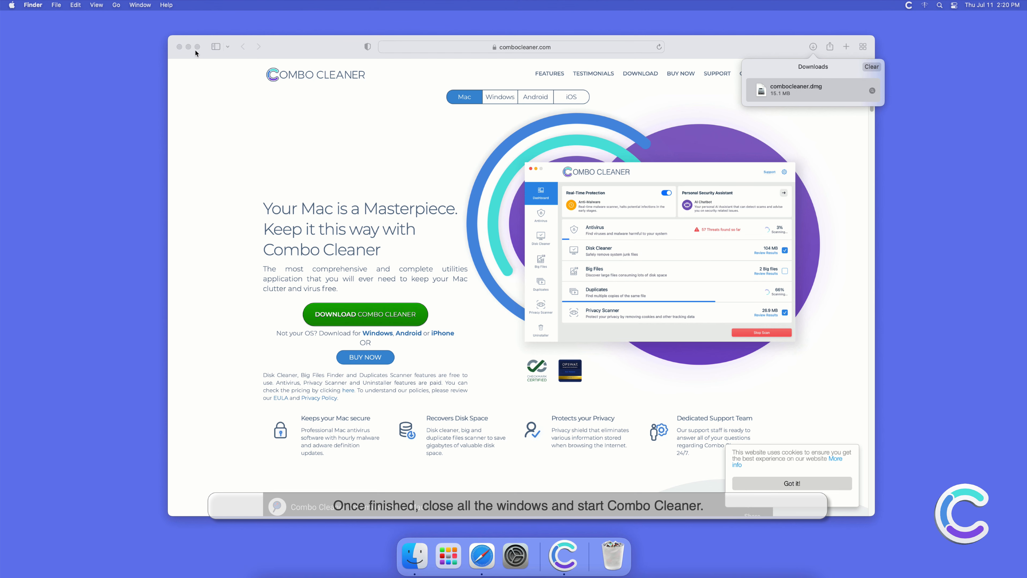
left_click(179, 46)
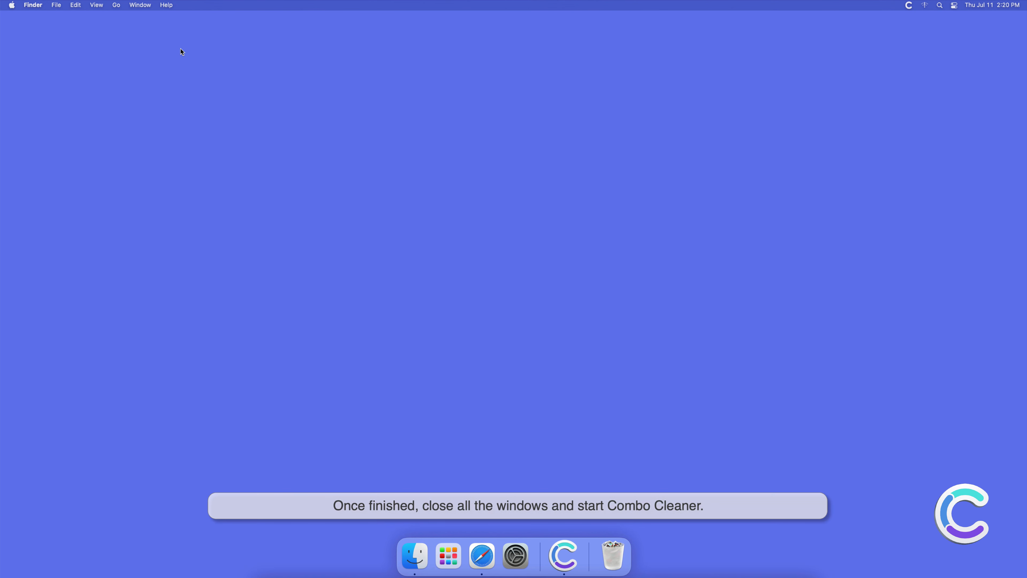
mouse_move(574, 514)
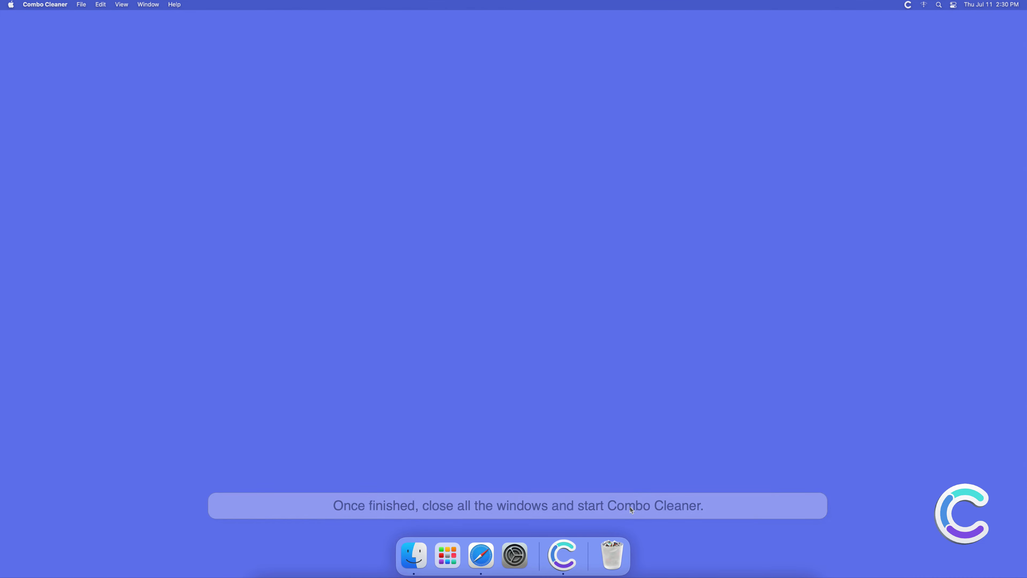
- Launch Combo Cleaner and start a Full Scan of the whole disk from Antivirus
left_click(562, 555)
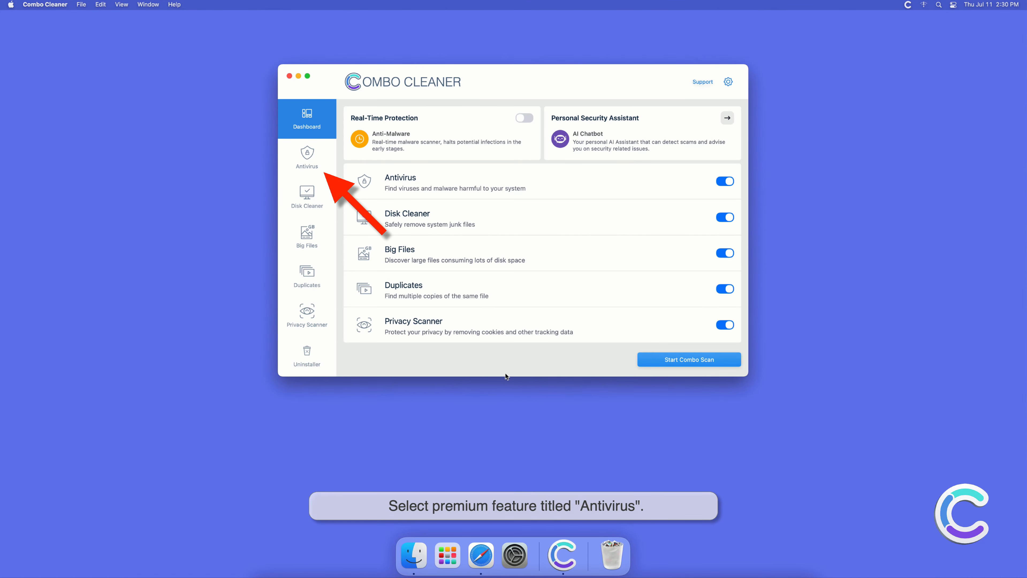
left_click(307, 157)
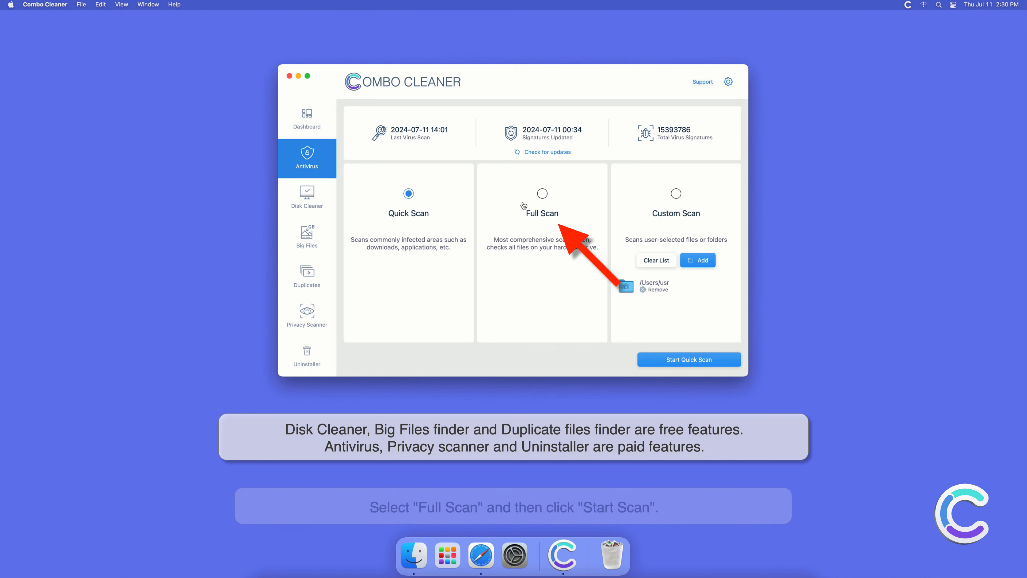
left_click(542, 194)
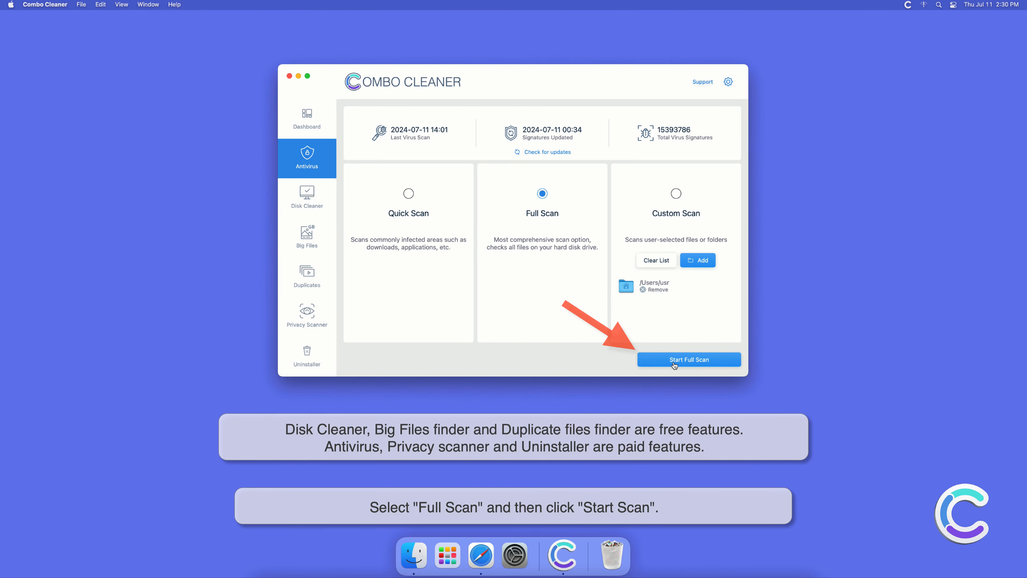
left_click(688, 359)
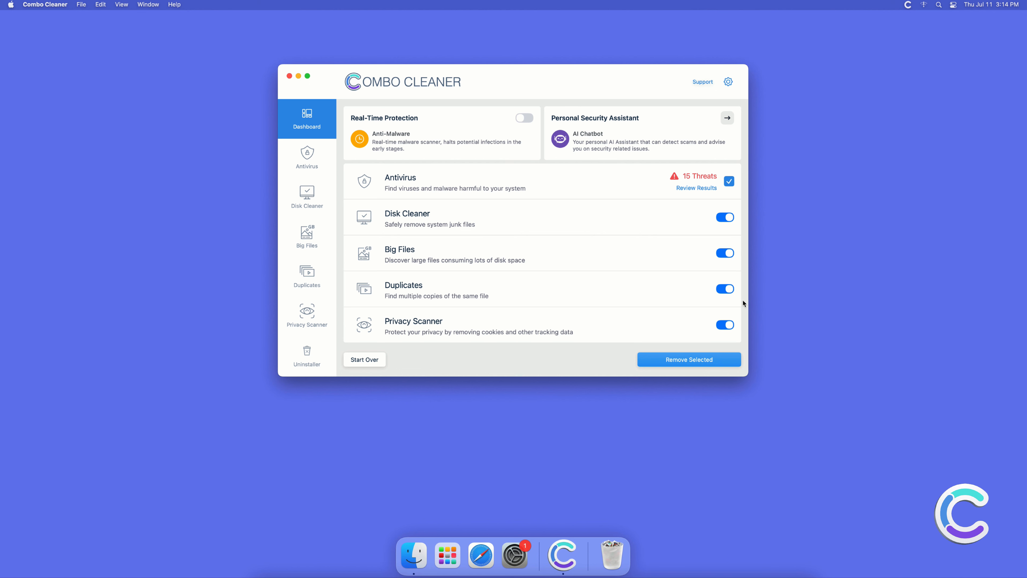
mouse_move(717, 359)
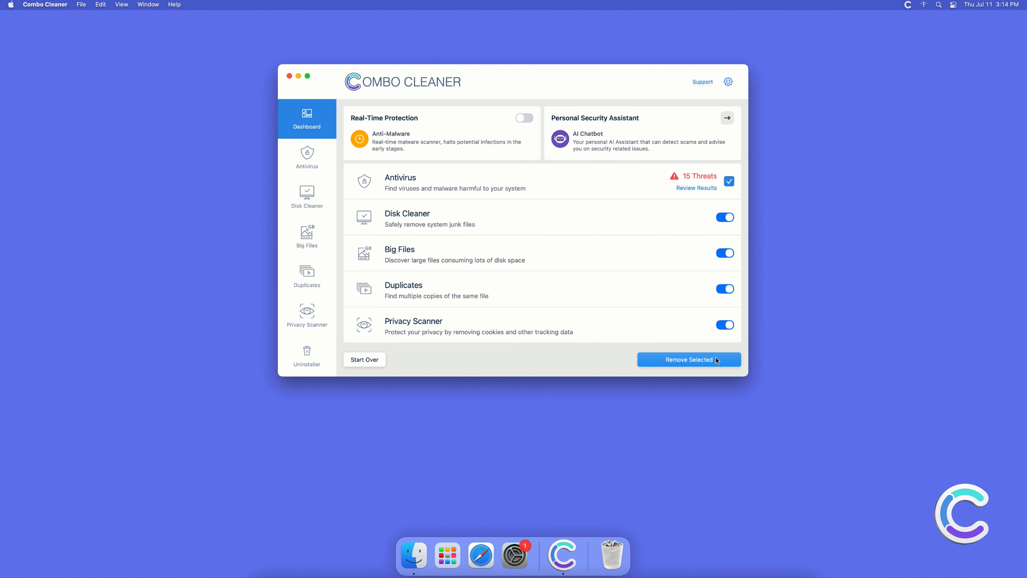
- Remove the 15 selected threats so the Antivirus dashboard reports Clean
left_click(688, 359)
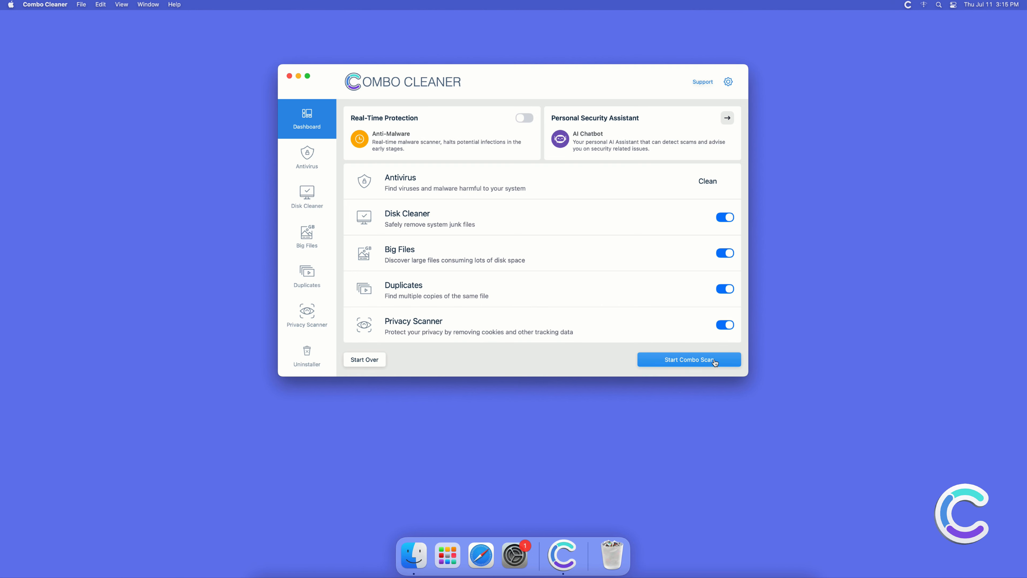
mouse_move(583, 369)
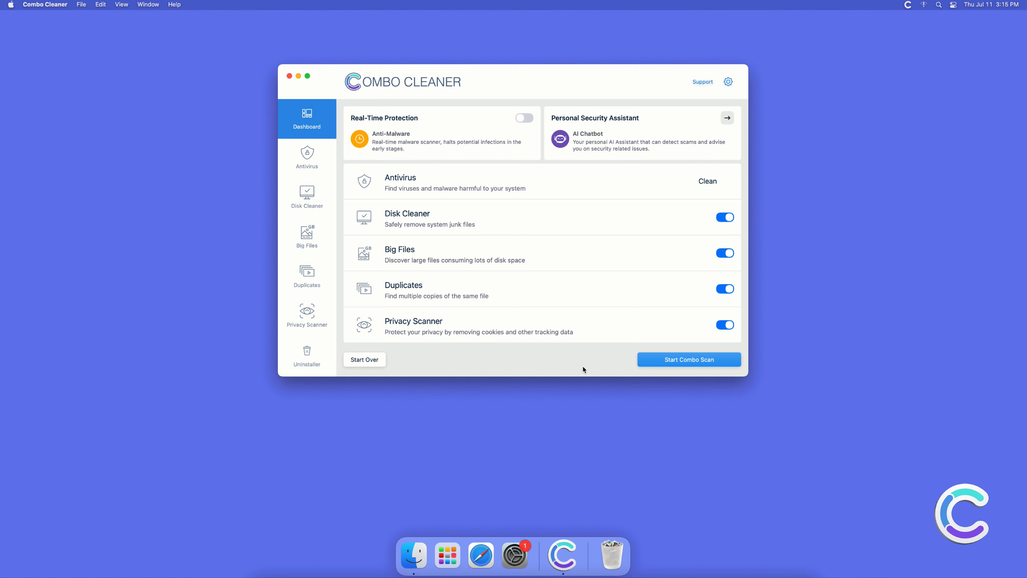
mouse_move(629, 262)
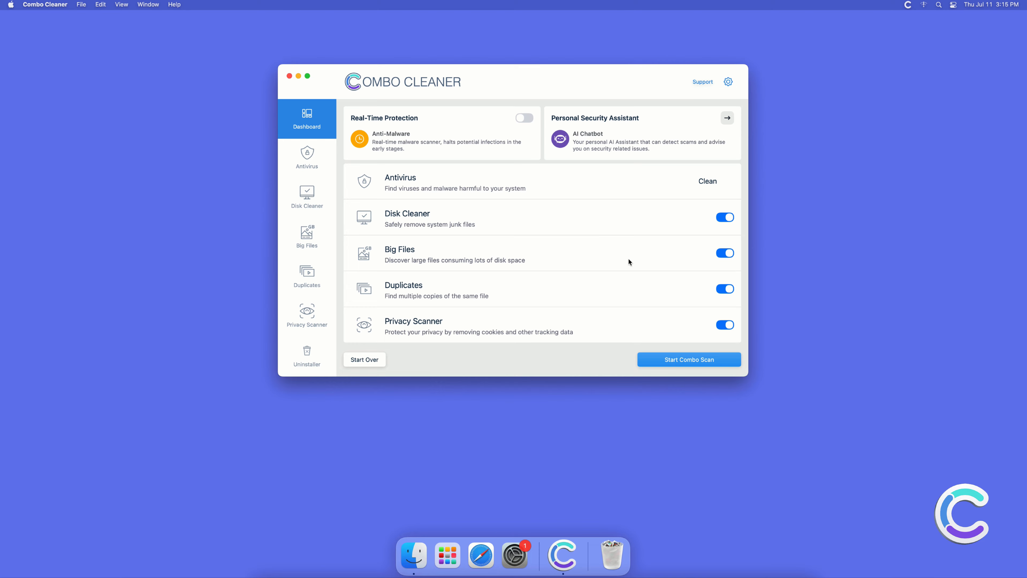